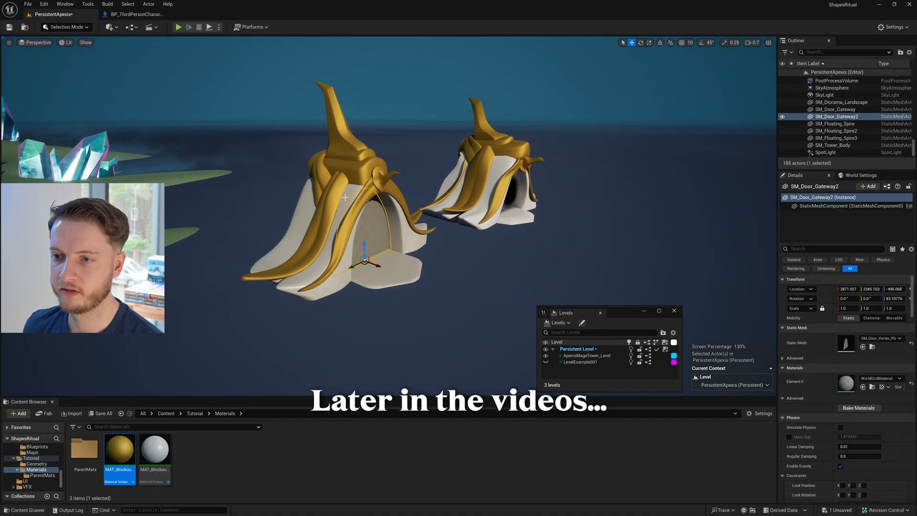
Run a quick play session to test the portal, then return to editing
click(837, 109)
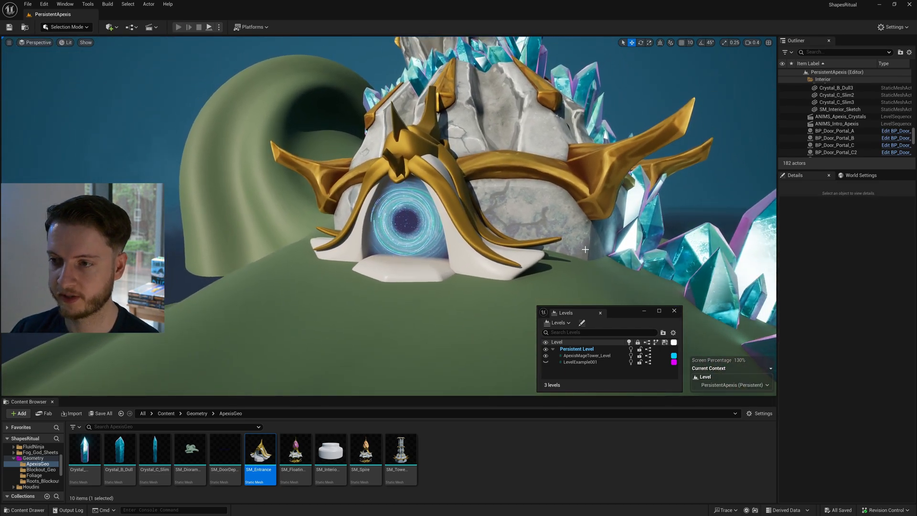
click(178, 27)
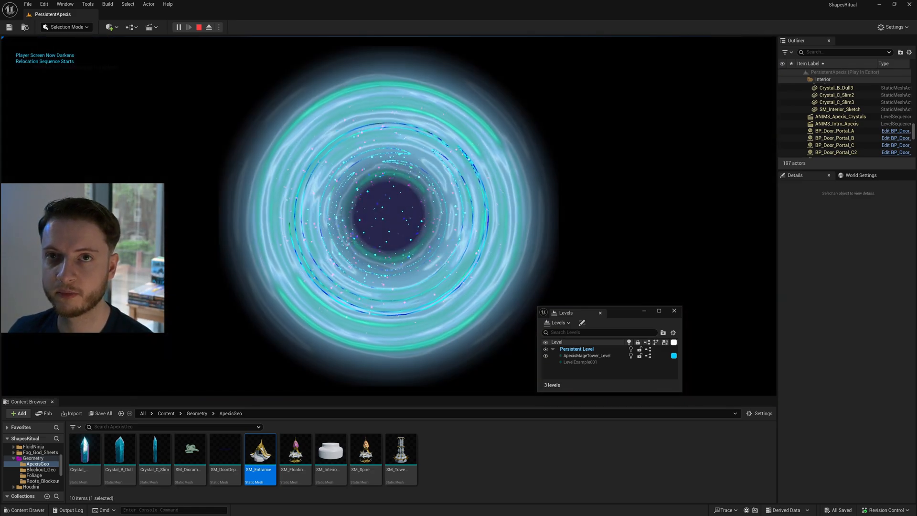
click(198, 27)
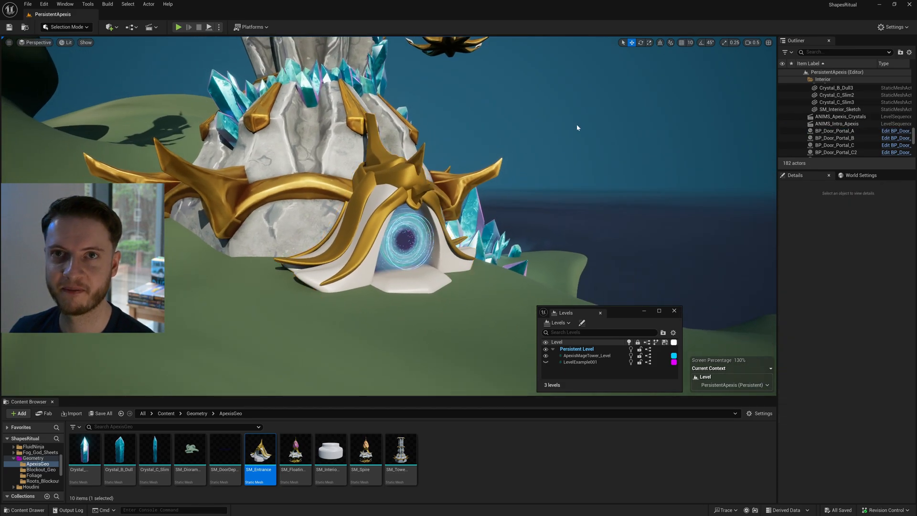
mouse_move(539, 224)
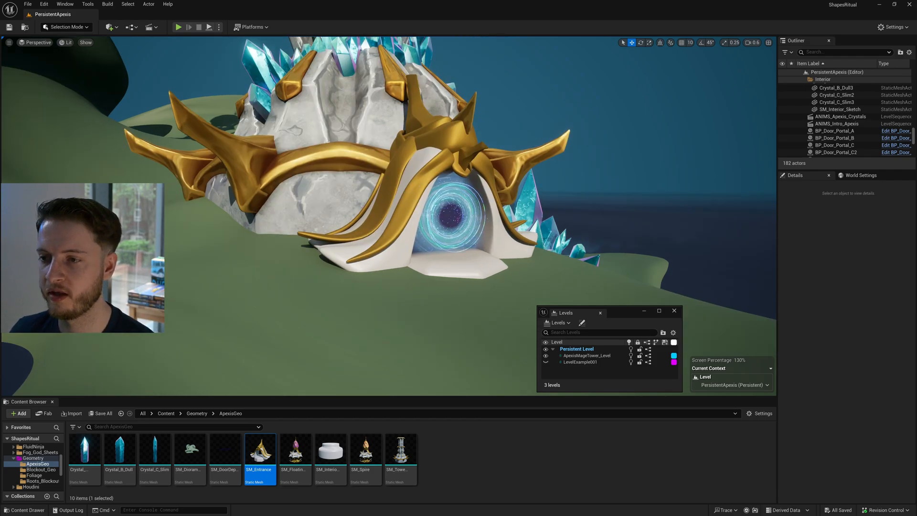
click(836, 130)
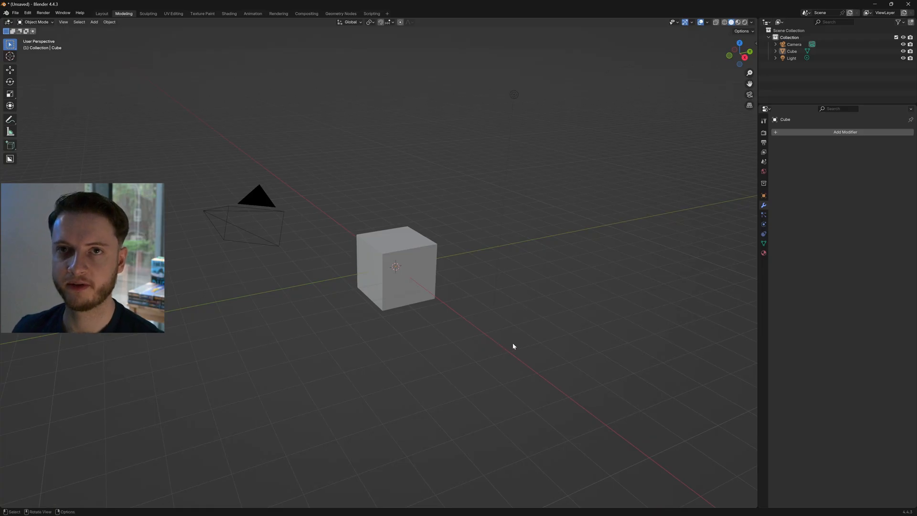
Delete every object in the startup scene, leaving an empty collection
key(x)
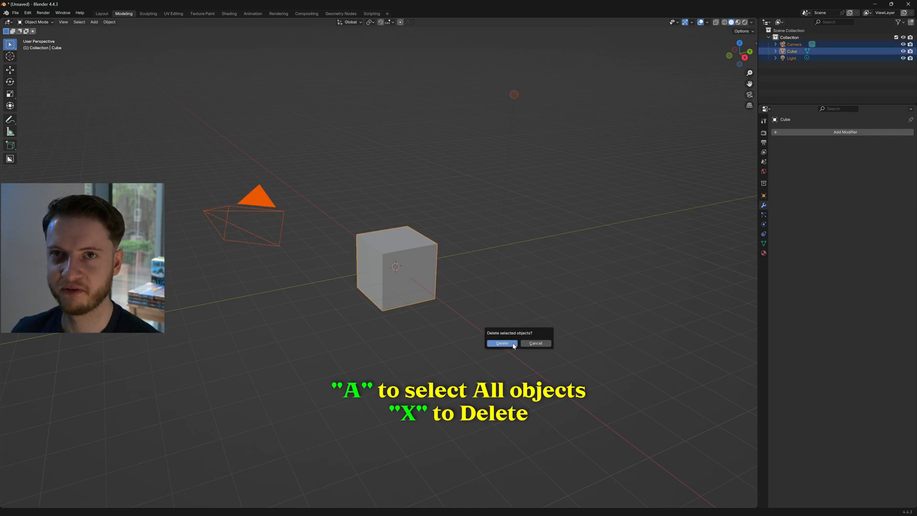
click(502, 343)
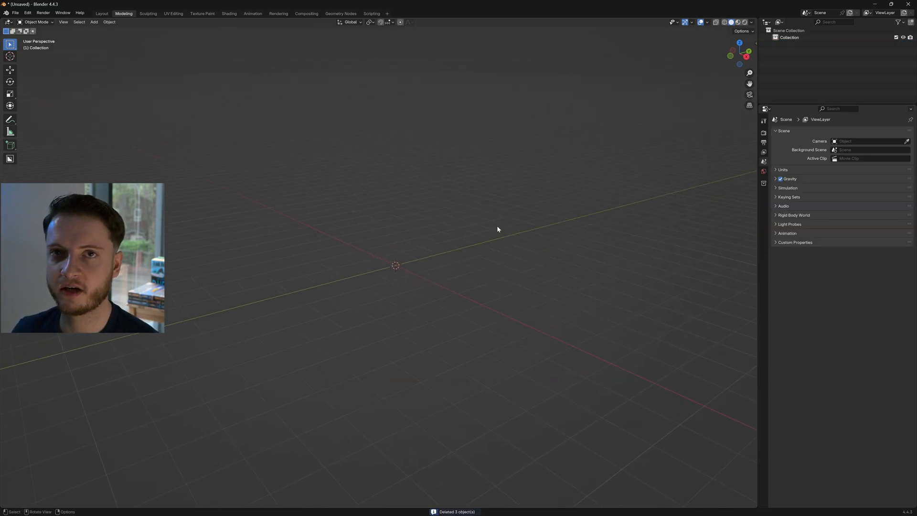
mouse_move(483, 243)
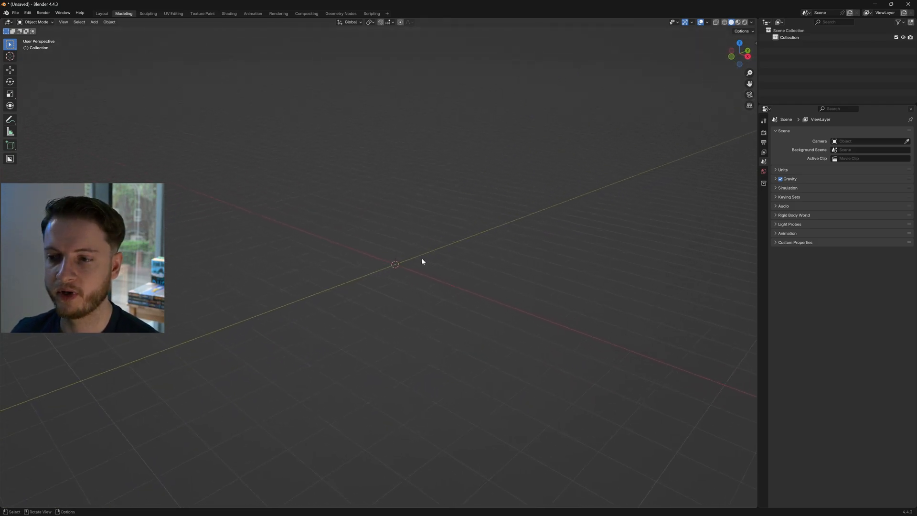
Add a cube and extrude it into an arrow-like test form
click(92, 22)
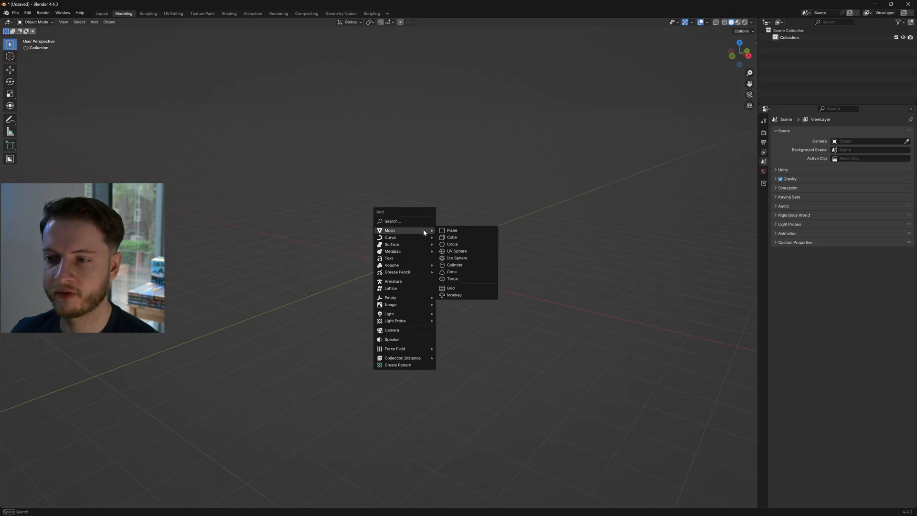
click(452, 237)
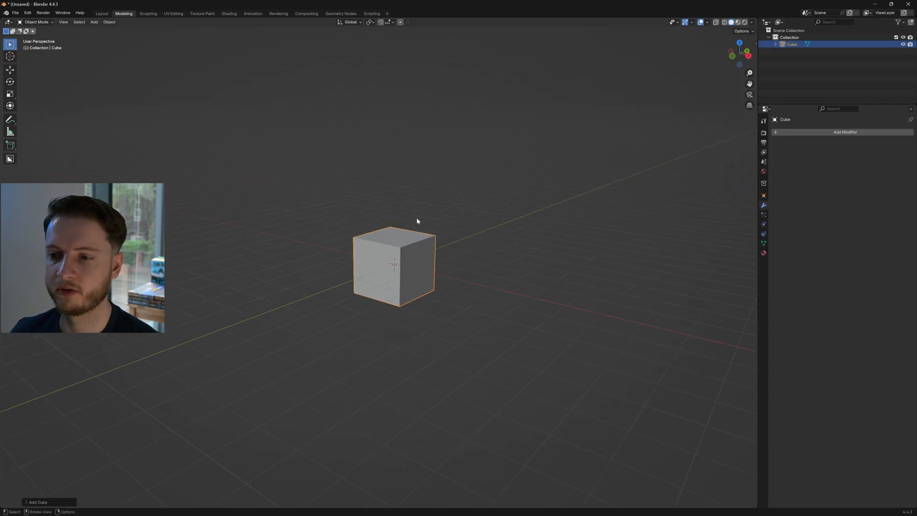
key(Tab)
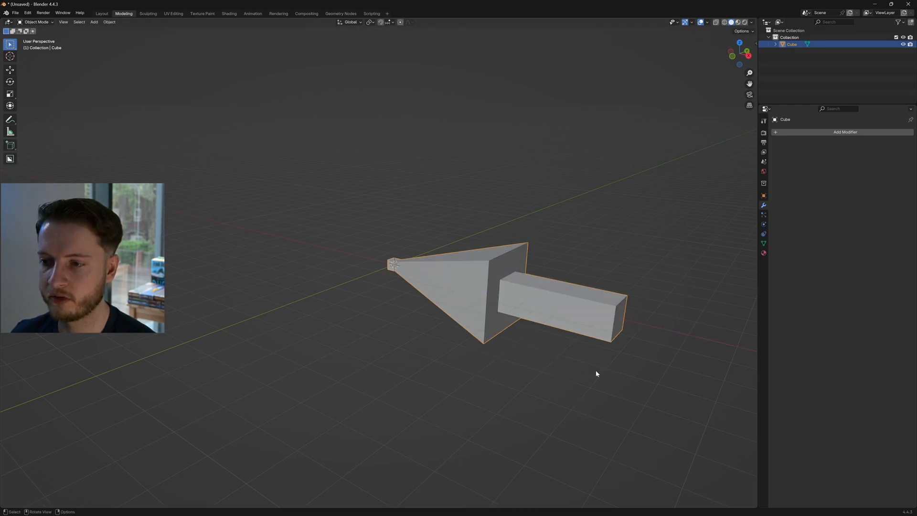
Rotate the arrow 180° on Y and toggle into Edit Mode for deletion
key(r)
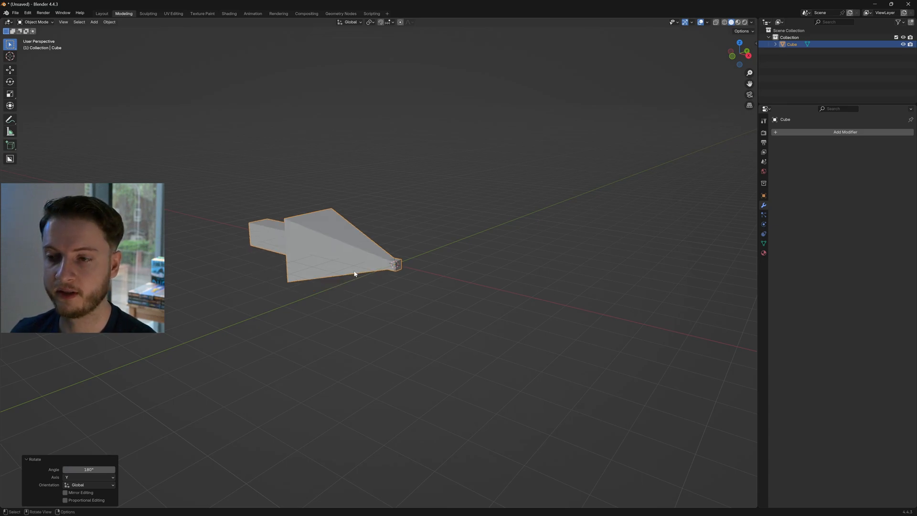
key(Tab)
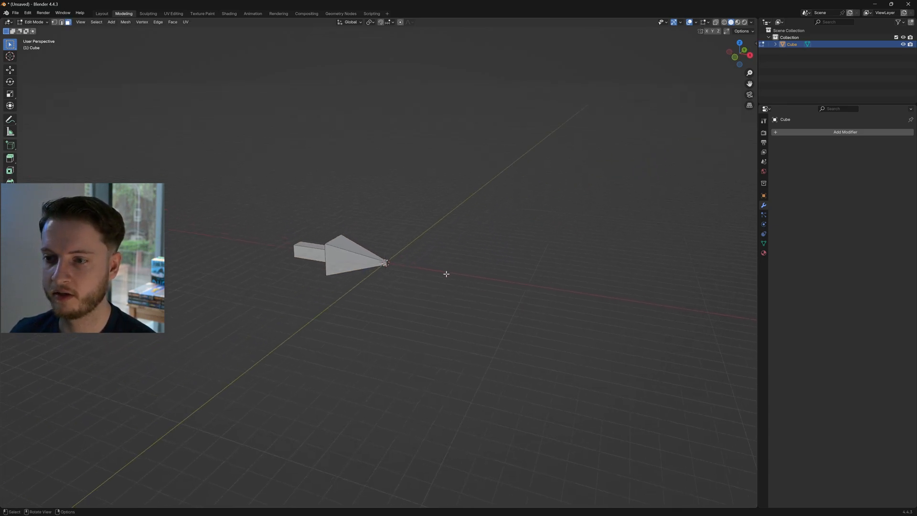
key(Tab)
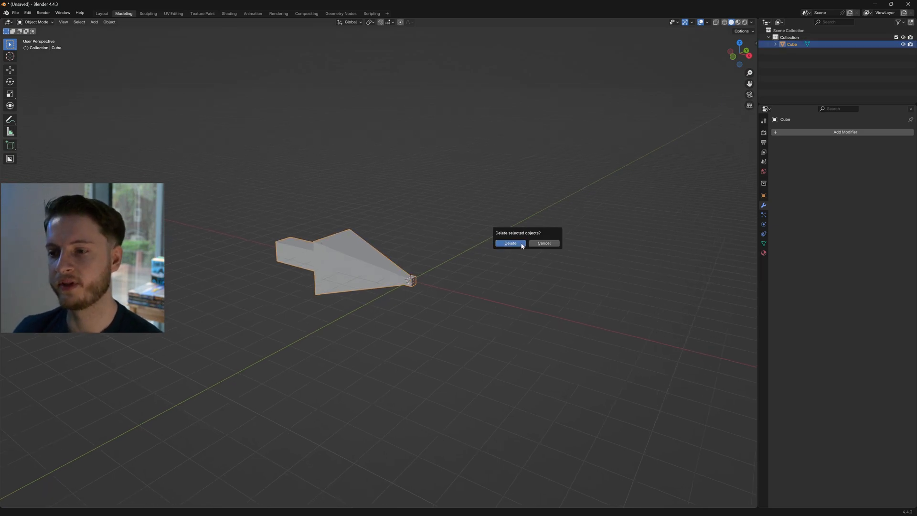
click(509, 243)
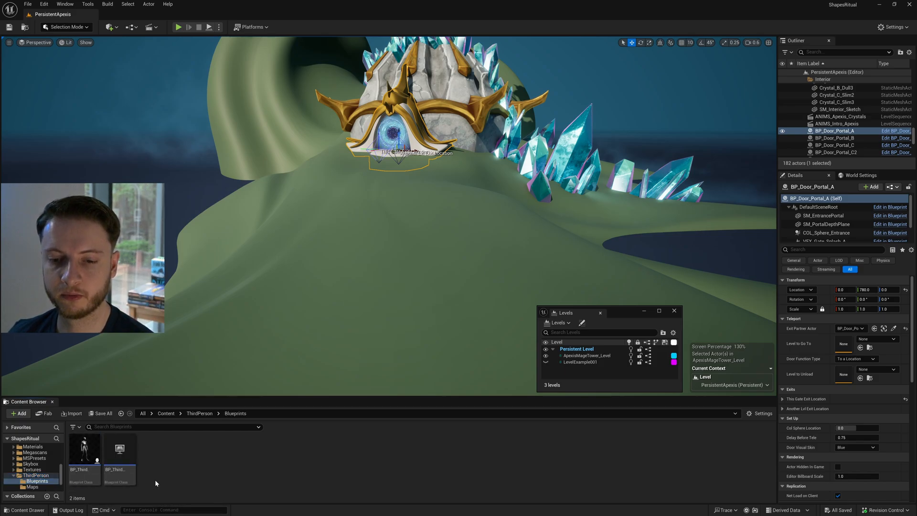
mouse_move(83, 447)
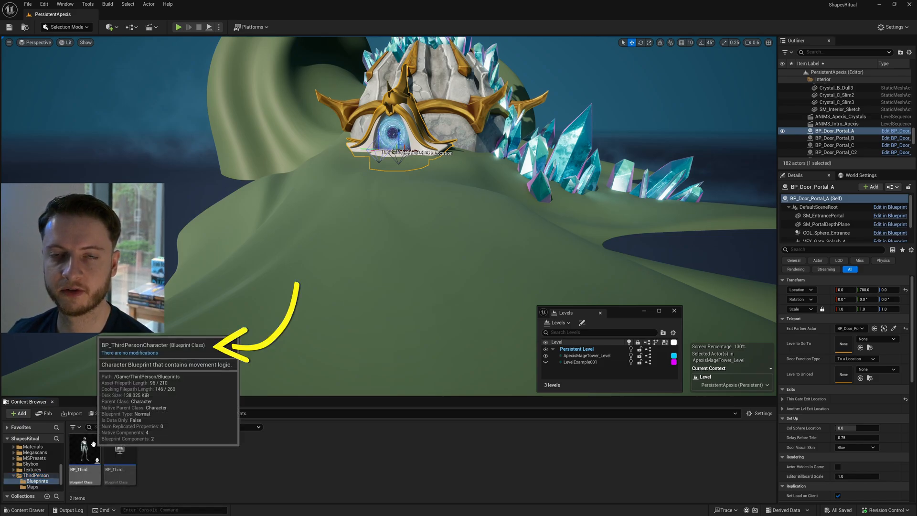
Open BP_ThirdPersonCharacter from ThirdPerson > Blueprints in the Content Browser
click(84, 453)
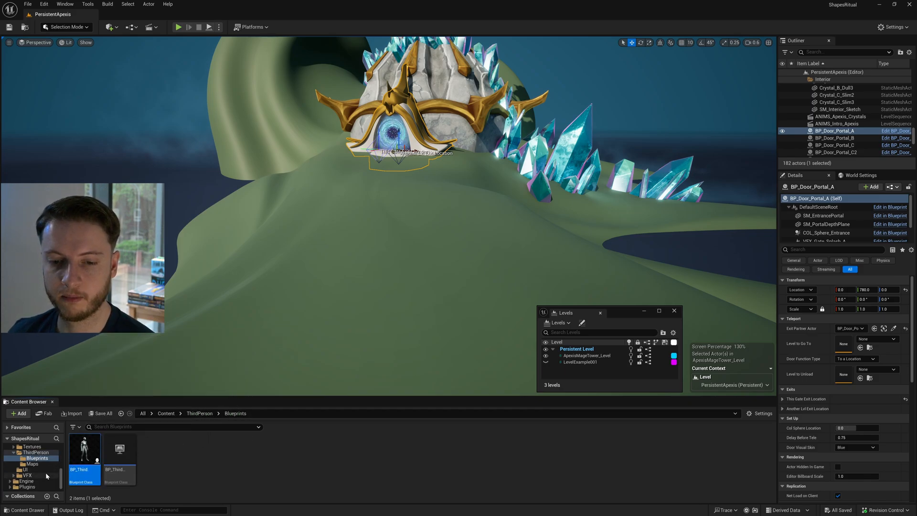
double_click(84, 449)
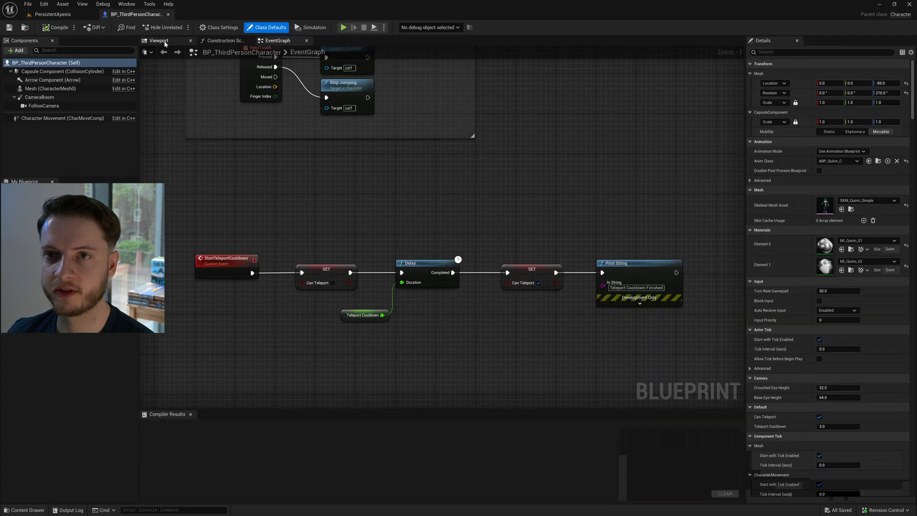
Preview the mannequin in the Blueprint viewport and browse to its skeletal mesh asset
click(159, 40)
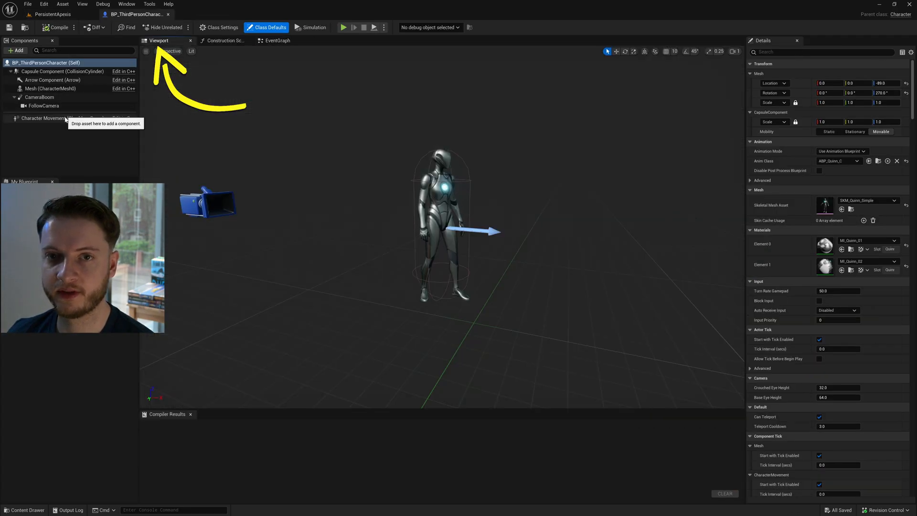
click(51, 88)
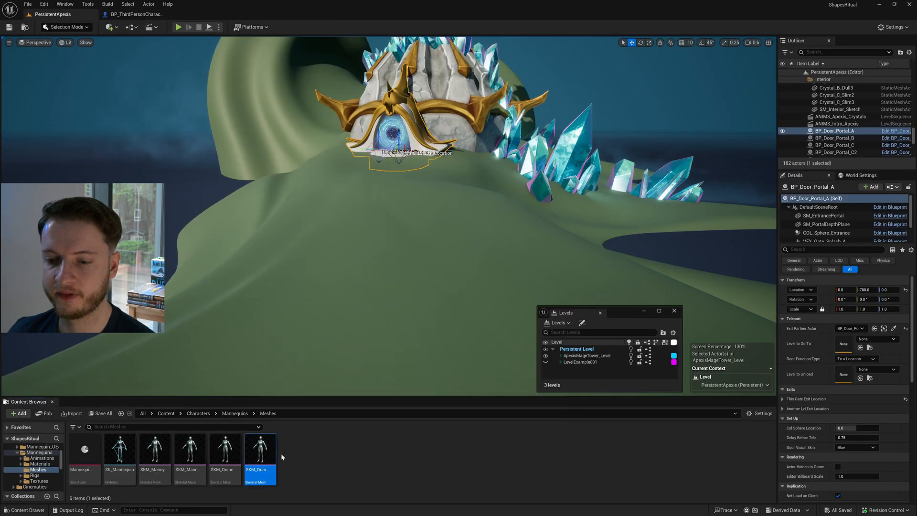
mouse_move(260, 447)
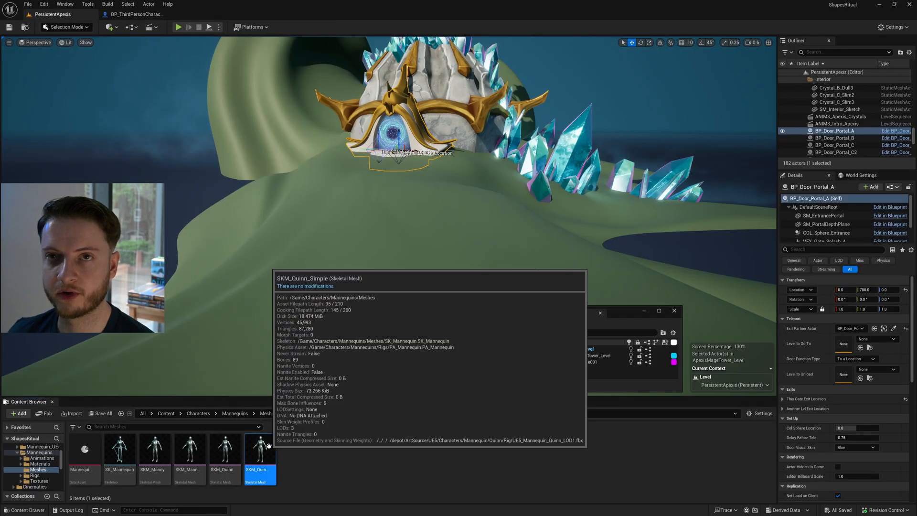
Start exporting the SKM_Quinn_Simple mesh as an FBX file to the desktop
right_click(260, 453)
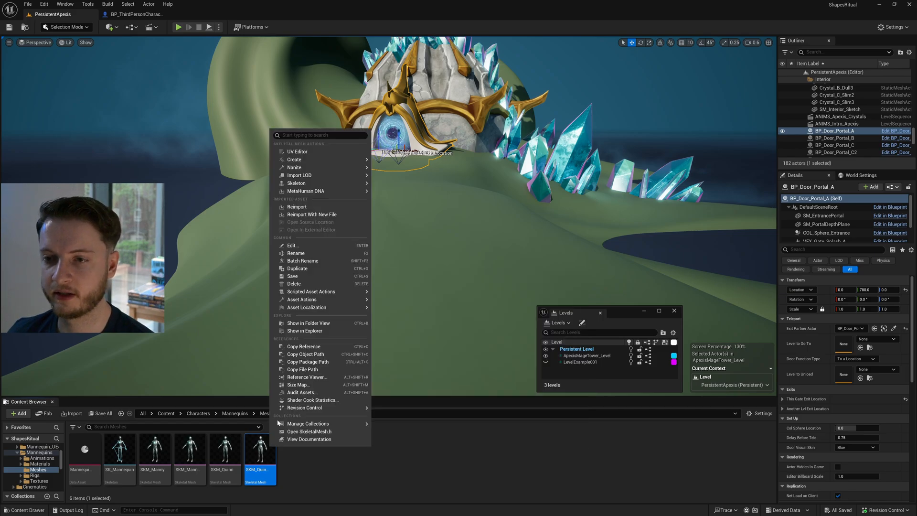
mouse_move(302, 299)
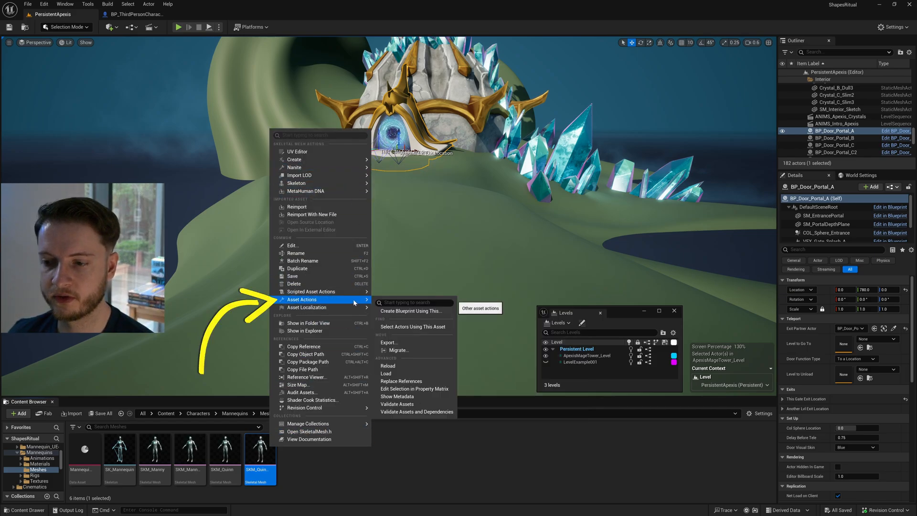
mouse_move(389, 342)
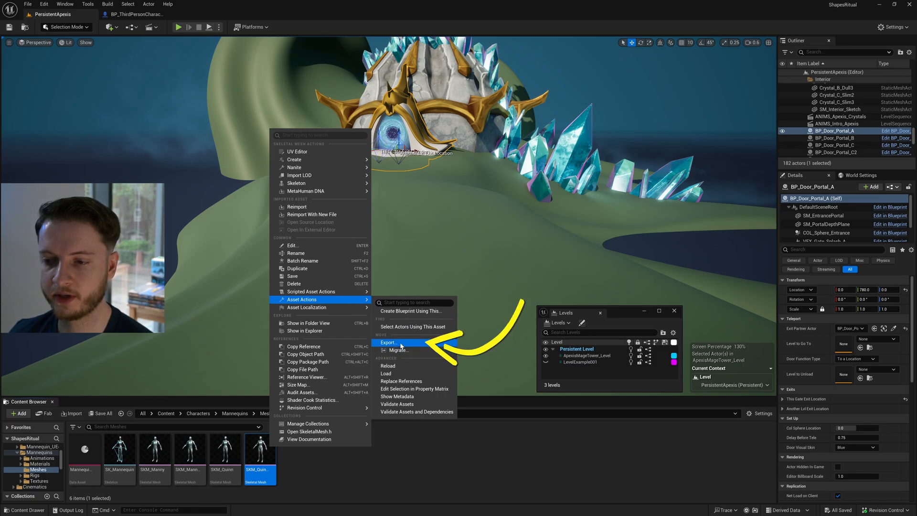
click(389, 342)
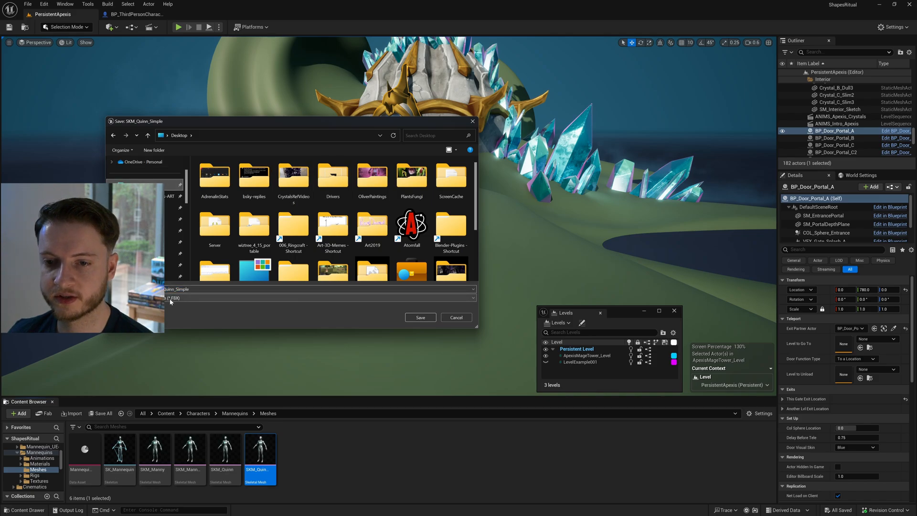
click(421, 317)
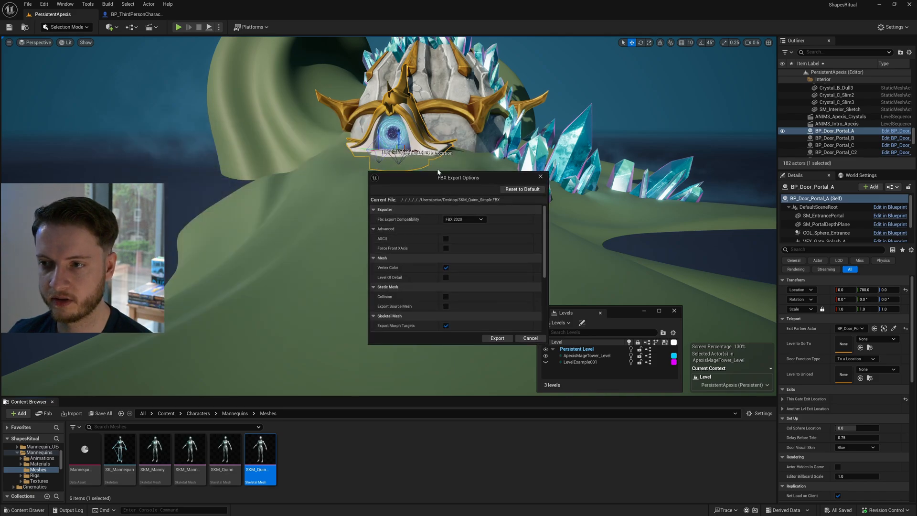
Keep FBX 2020 compatibility in the export options and confirm the export
drag(458, 178, 385, 155)
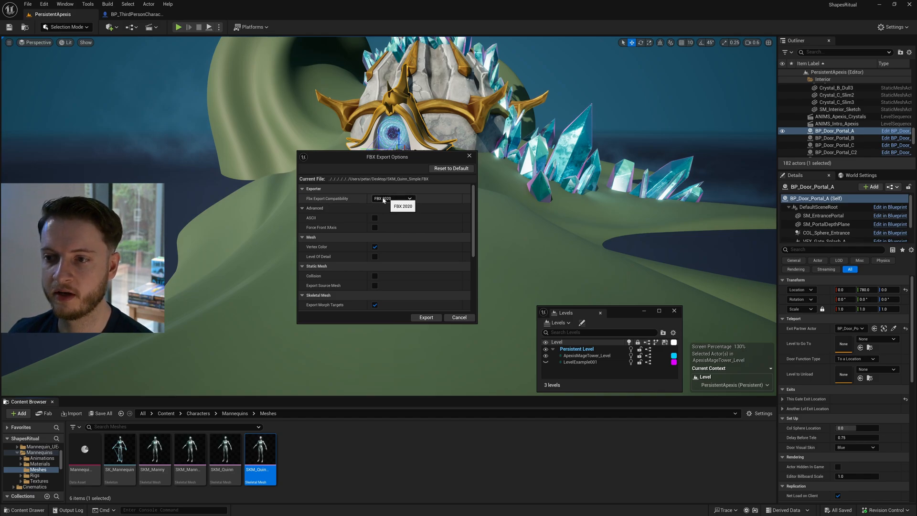
scroll(down, 3)
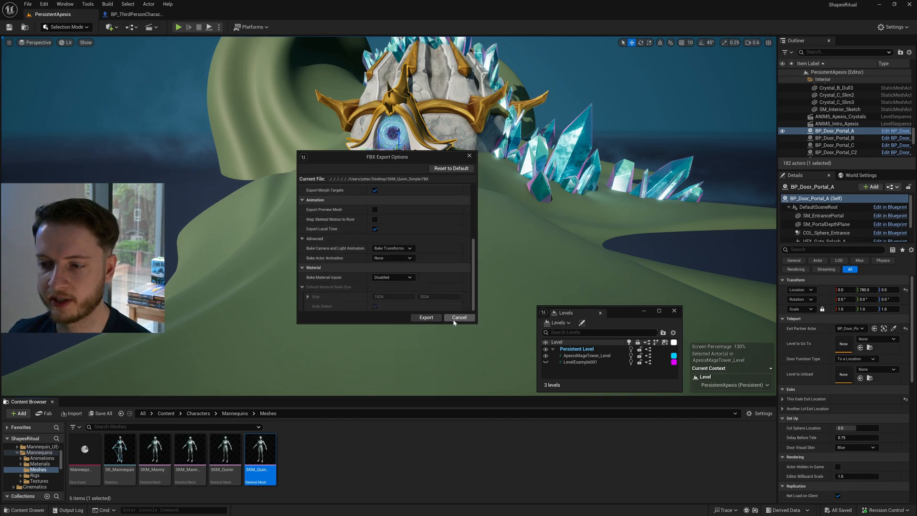
click(275, 507)
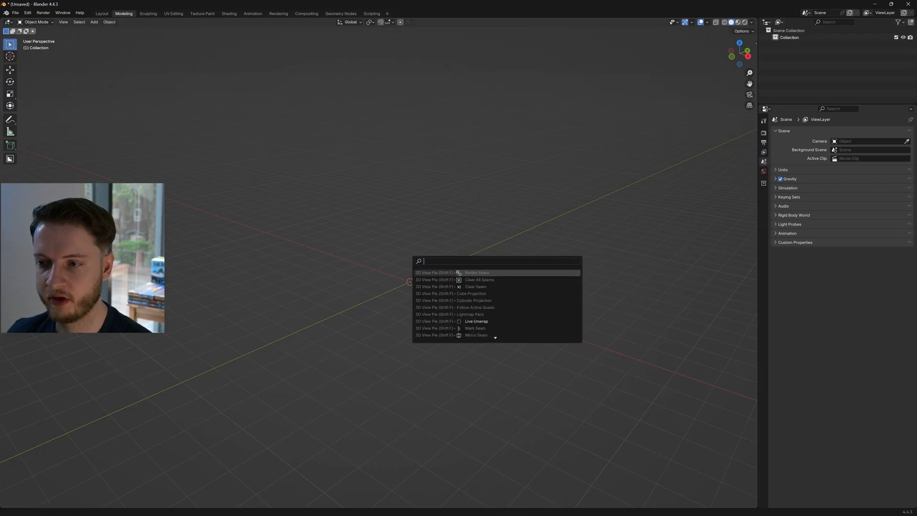
Import SKM_Quinn_Simple.FBX from the desktop via the searched FBX import command
text(import)
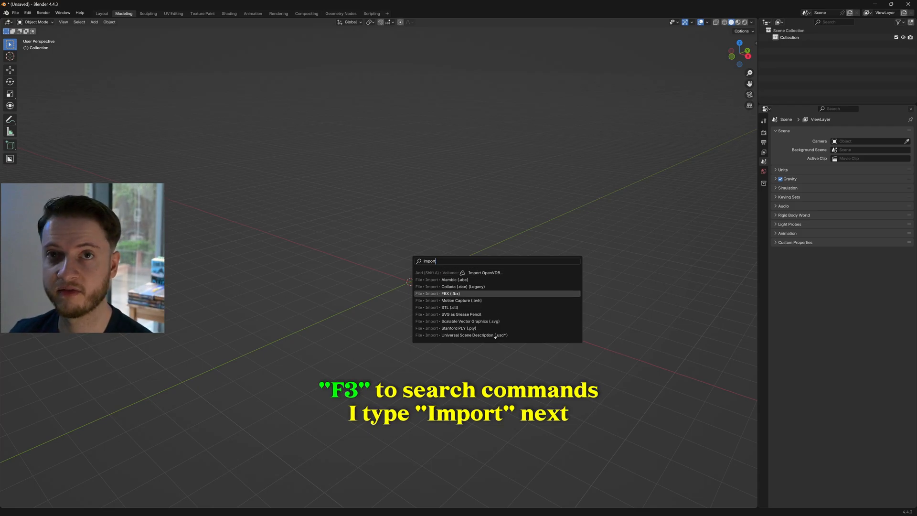
click(450, 293)
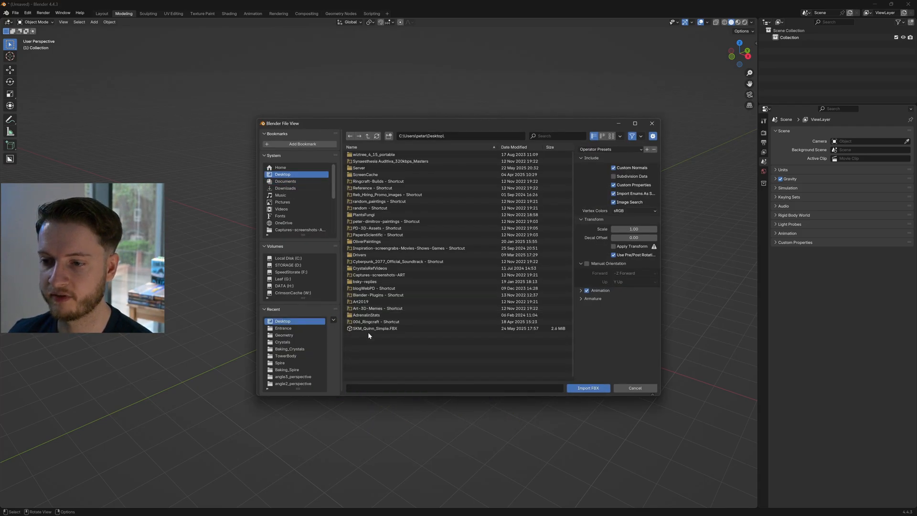
click(634, 388)
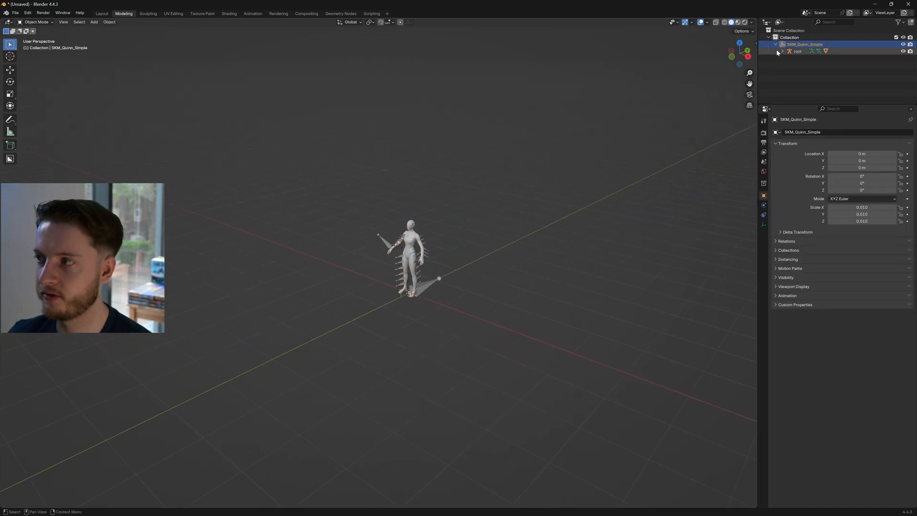
Rotate the mannequin body mesh on its own and hide the root armature
click(782, 50)
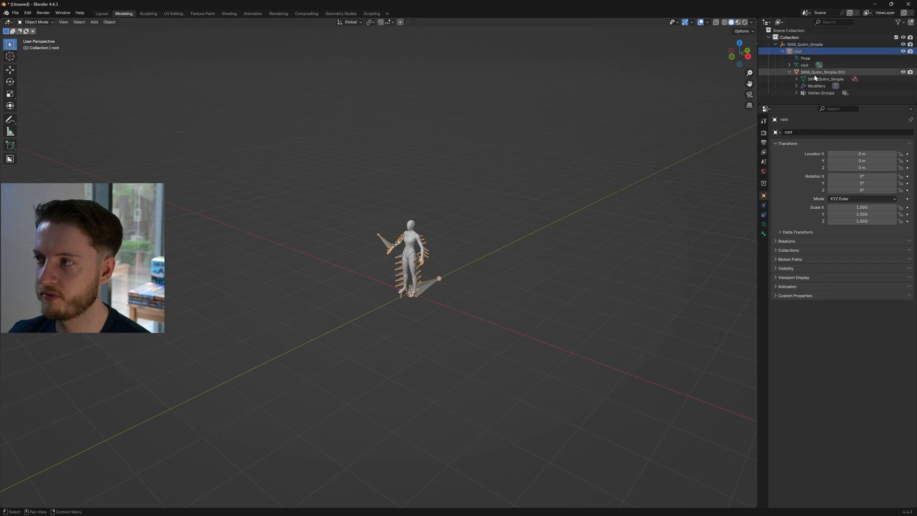
click(824, 71)
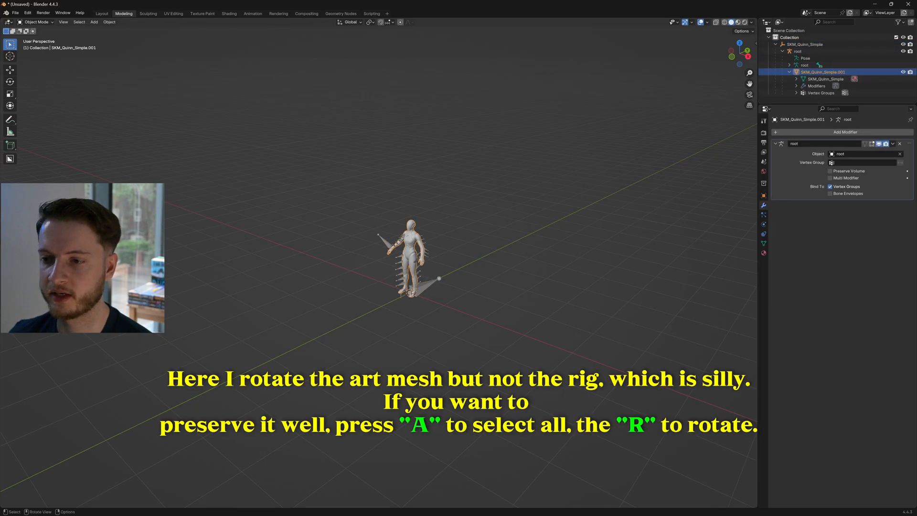
key(r)
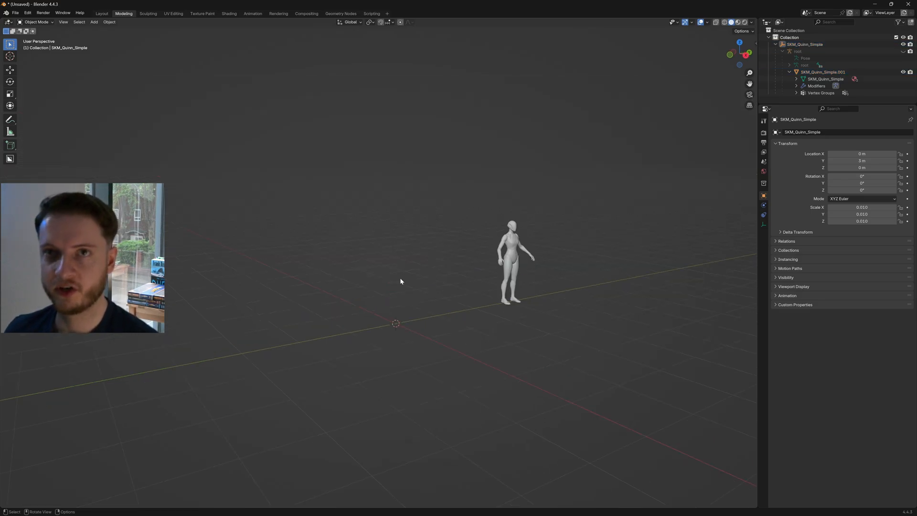
mouse_move(408, 270)
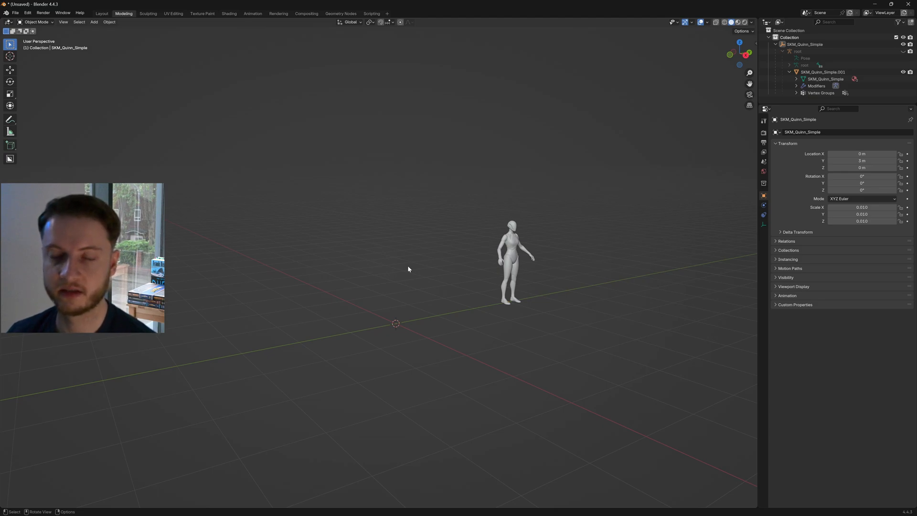
click(824, 72)
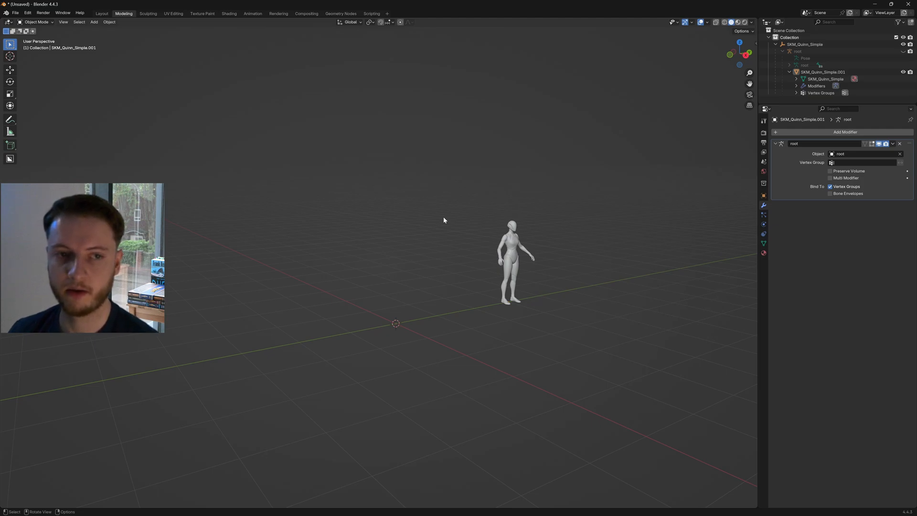
mouse_move(442, 220)
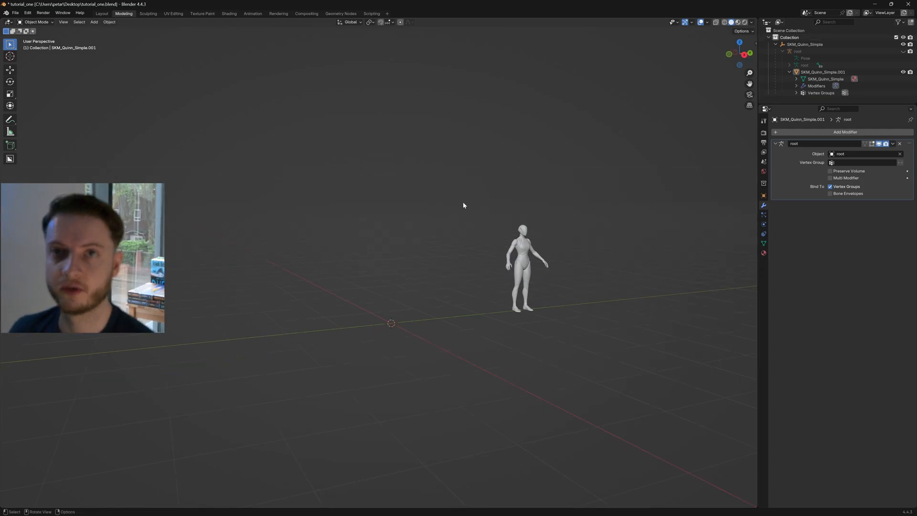
Save the scene as tutorial_one.blend and add a cube beside the mannequin
key(shift+a)
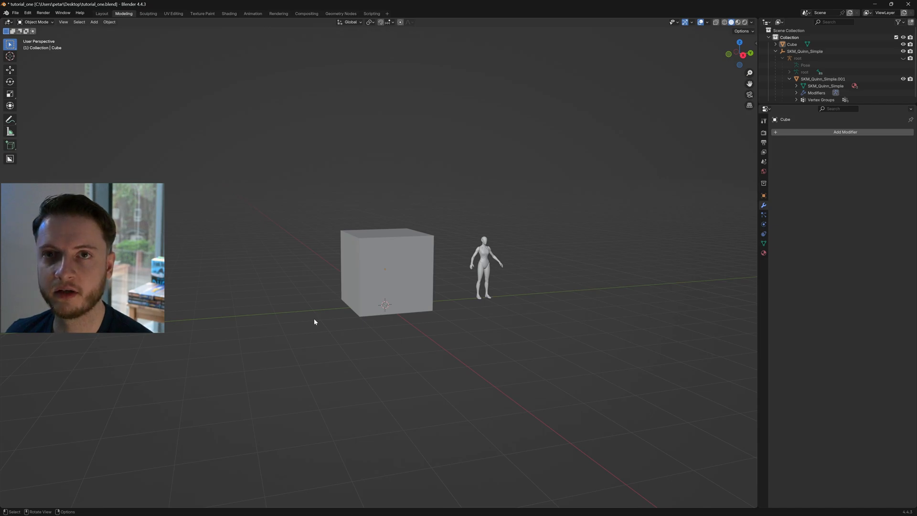
mouse_move(233, 252)
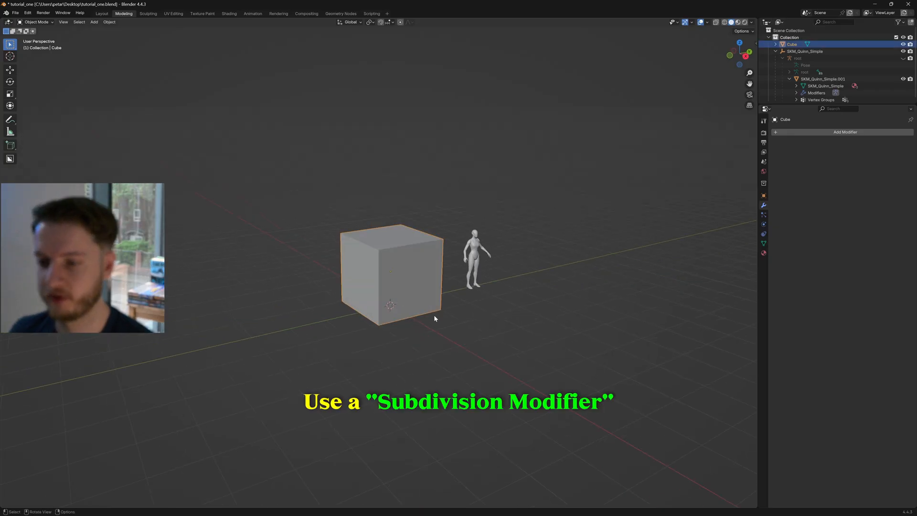
Duplicate the cube as Cube.001, scaled down and moved aside
drag(390, 272, 299, 280)
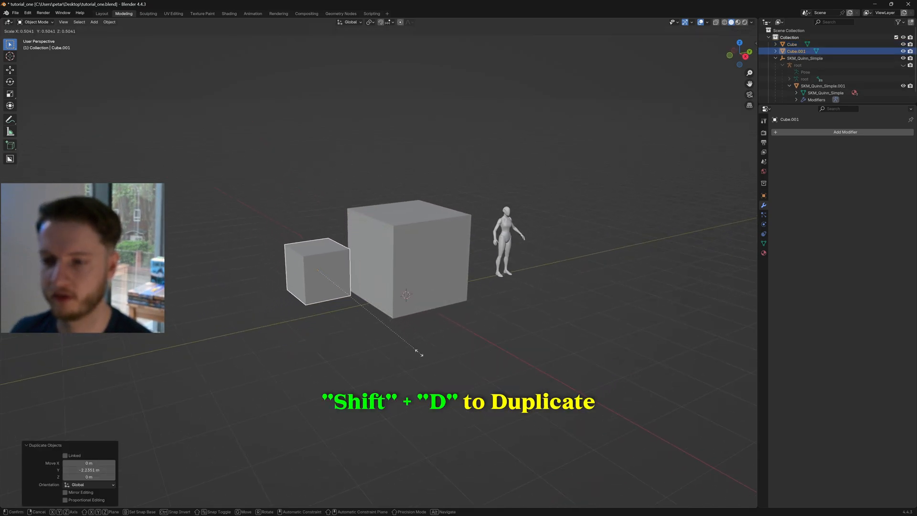
key(s)
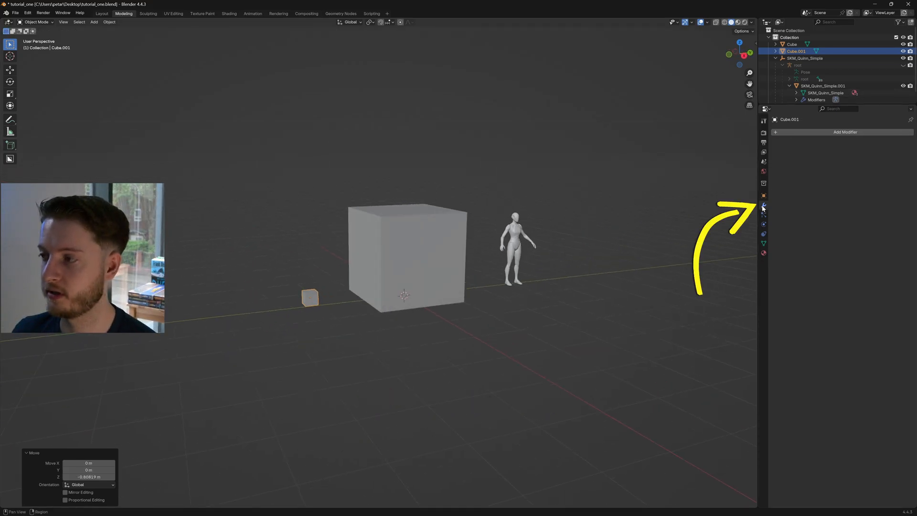
mouse_move(763, 205)
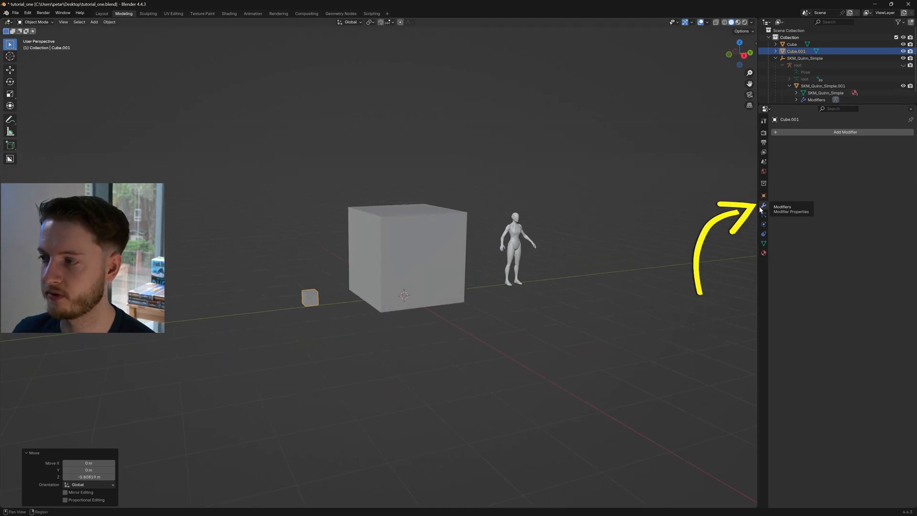
mouse_move(763, 196)
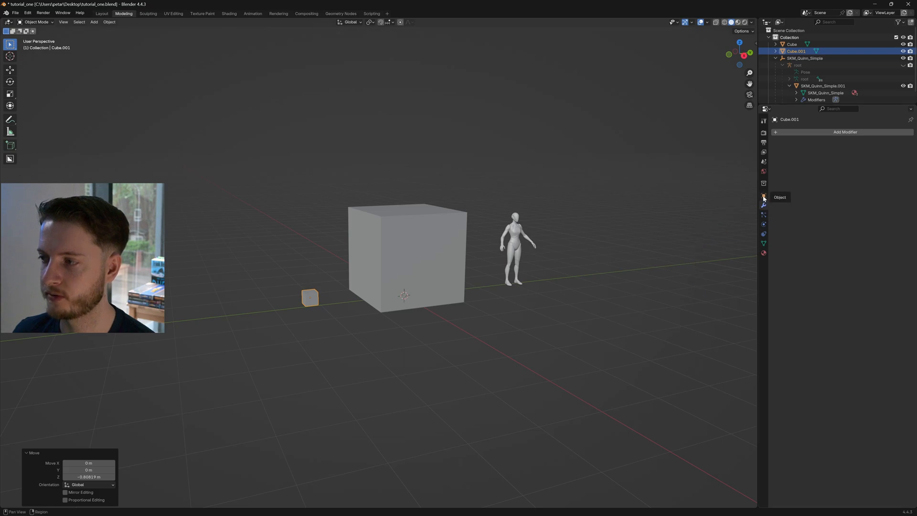
Give Cube.001 a Subdivision Surface modifier that rounds its shape
click(845, 132)
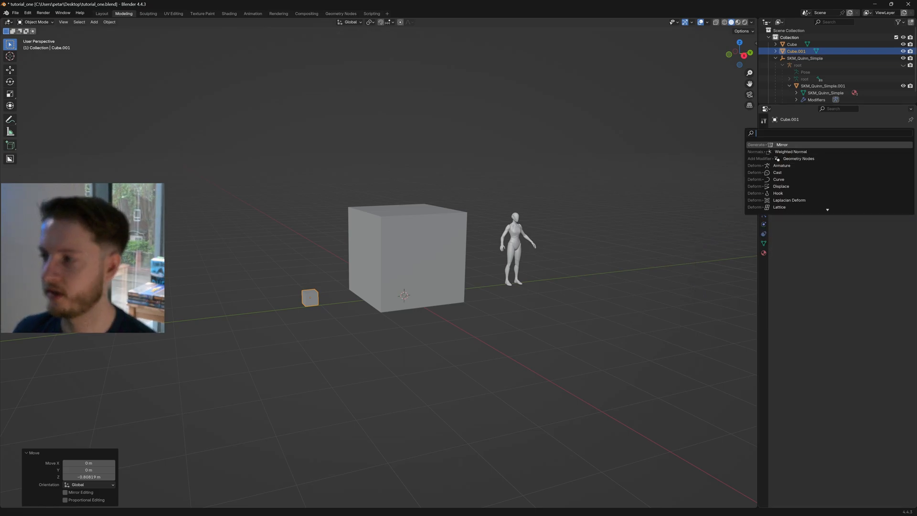
text(sub)
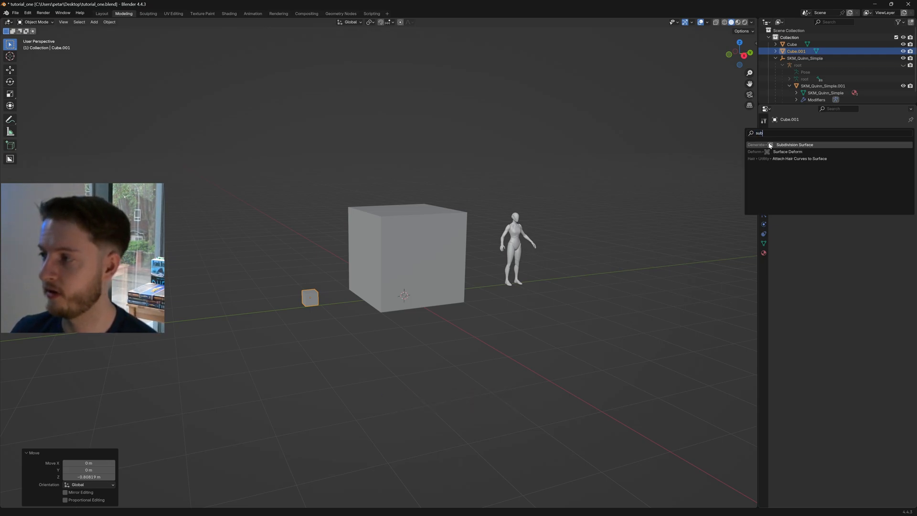
click(793, 144)
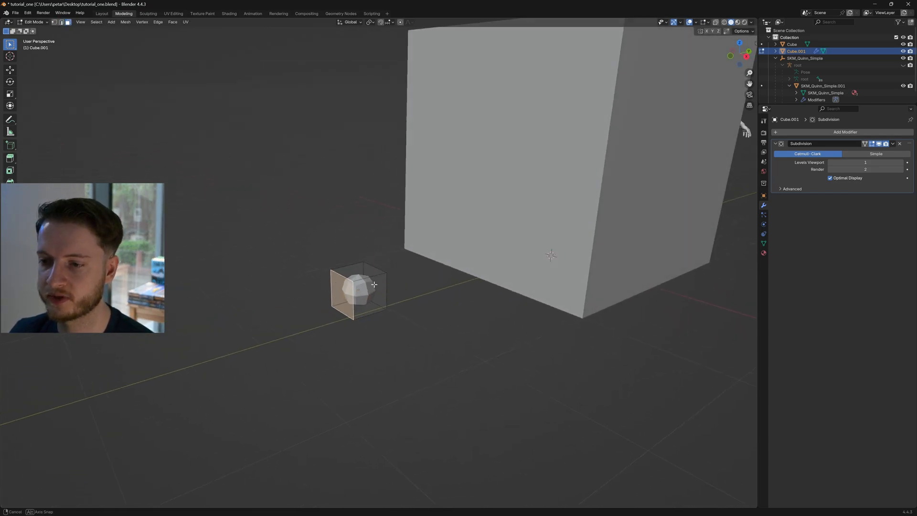
Extrude the small cube's side faces outward
key(e)
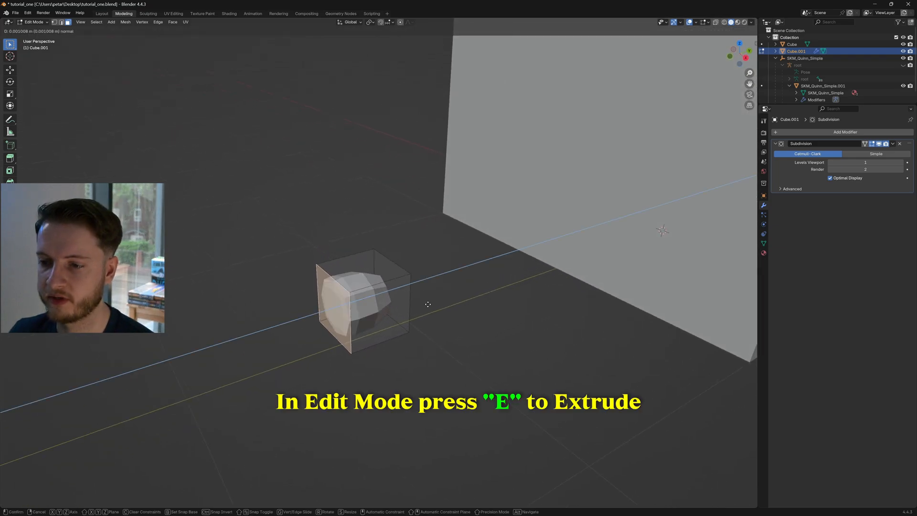
key(e)
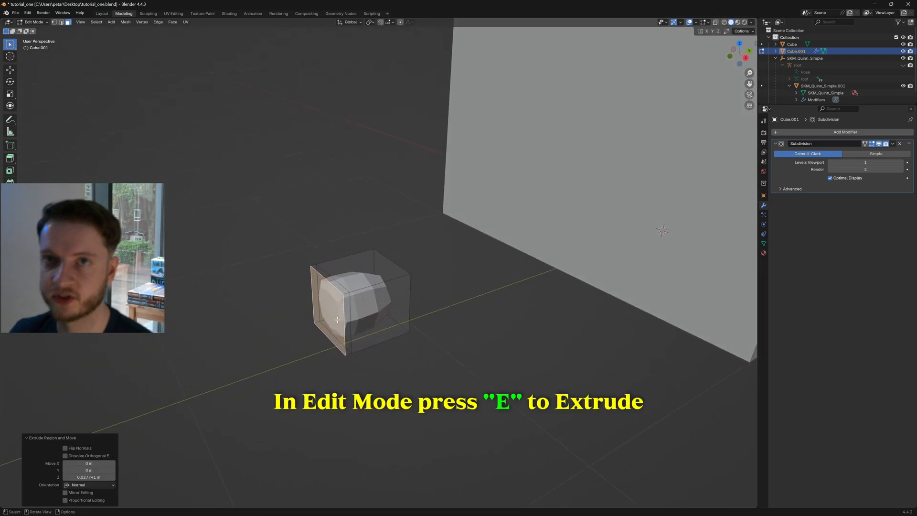
key(e)
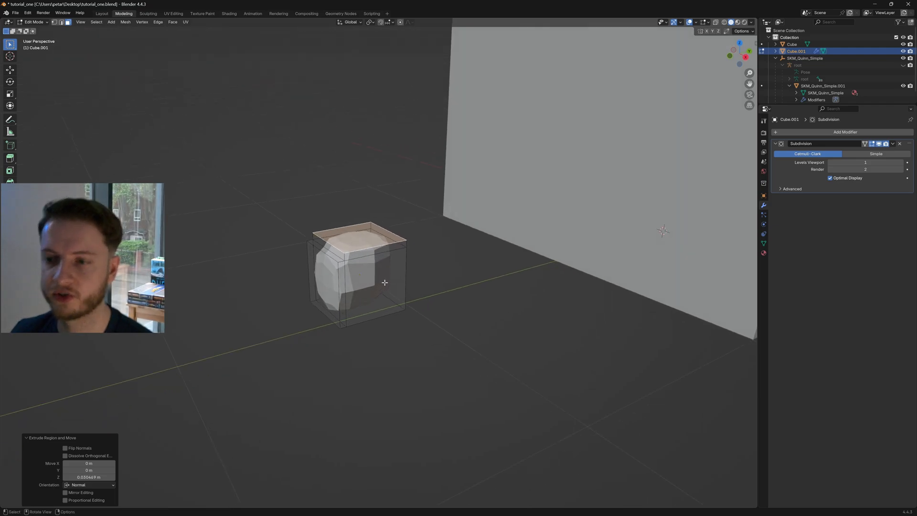
Smooth-shade the small shape with Smooth by Angle set to 60°
right_click(384, 283)
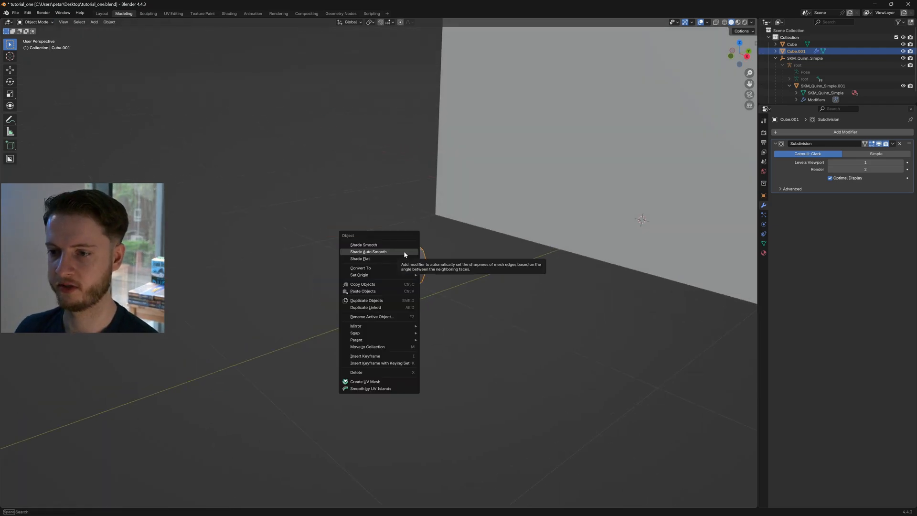
click(369, 252)
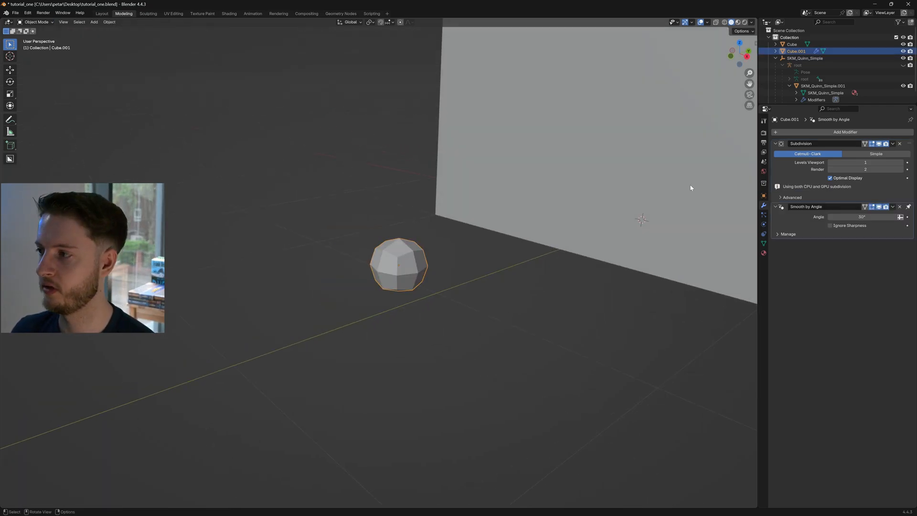
double_click(865, 217)
text(60)
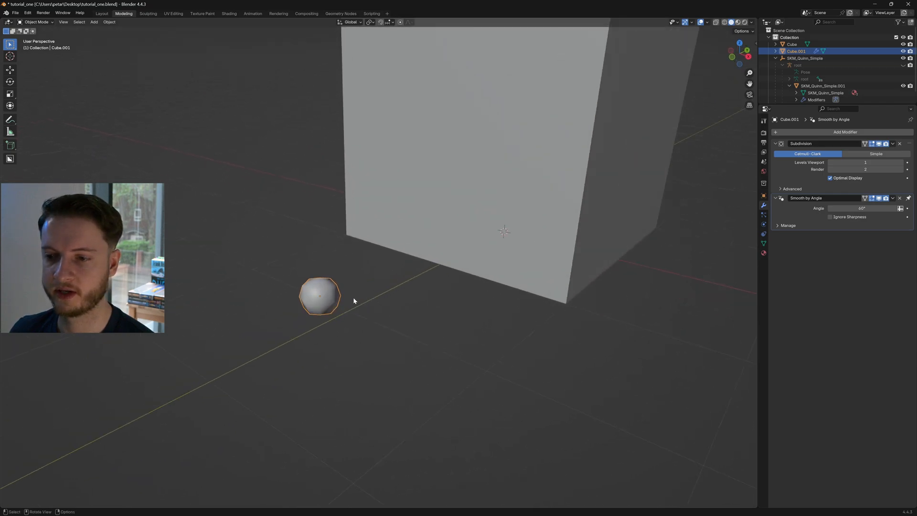
Stretch the small shape into a long pill in Edit Mode
key(Tab)
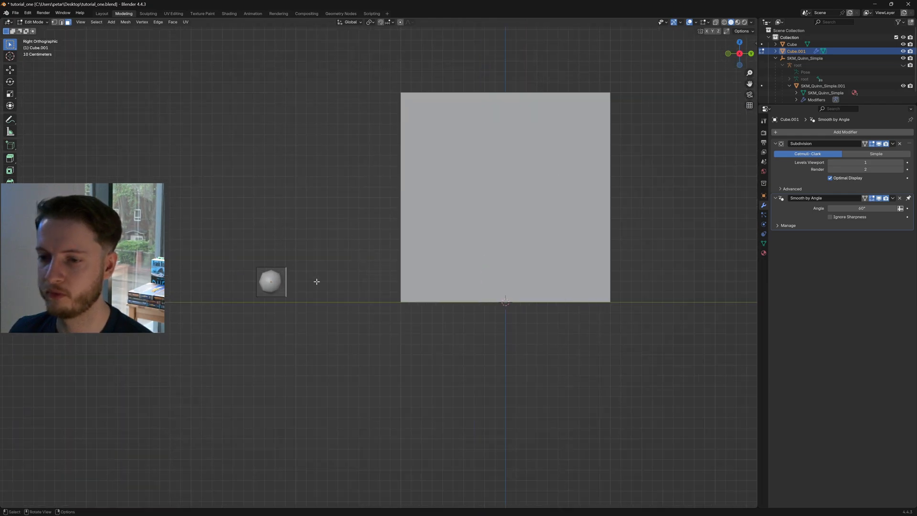
key(g)
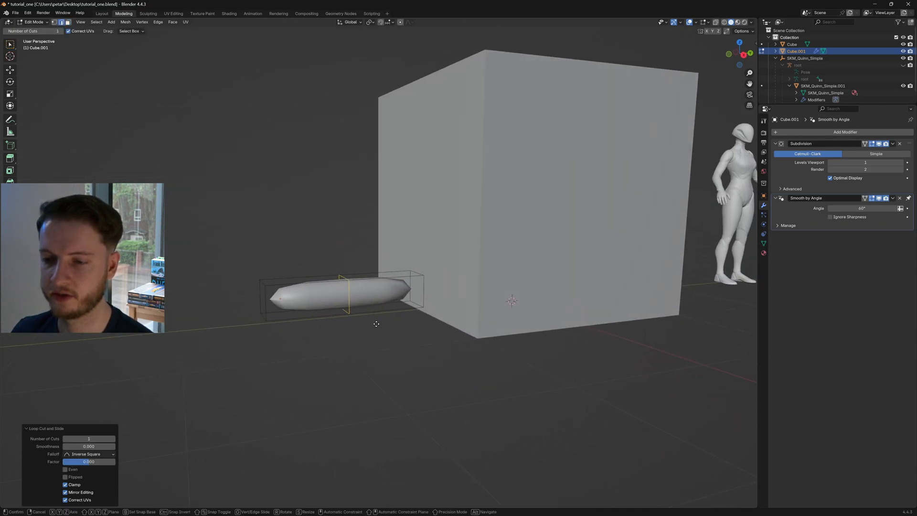
key(g)
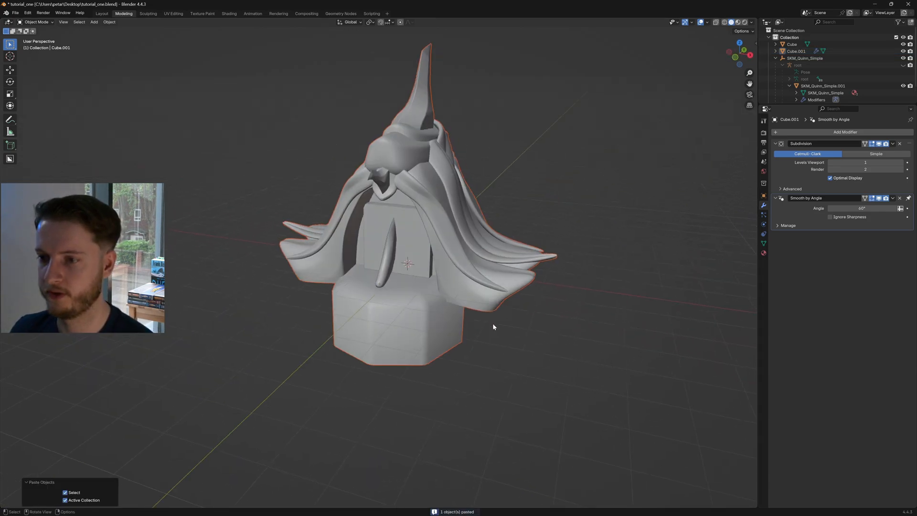
Rotate the pasted gateway into place behind the cube and check it from the front
key(r)
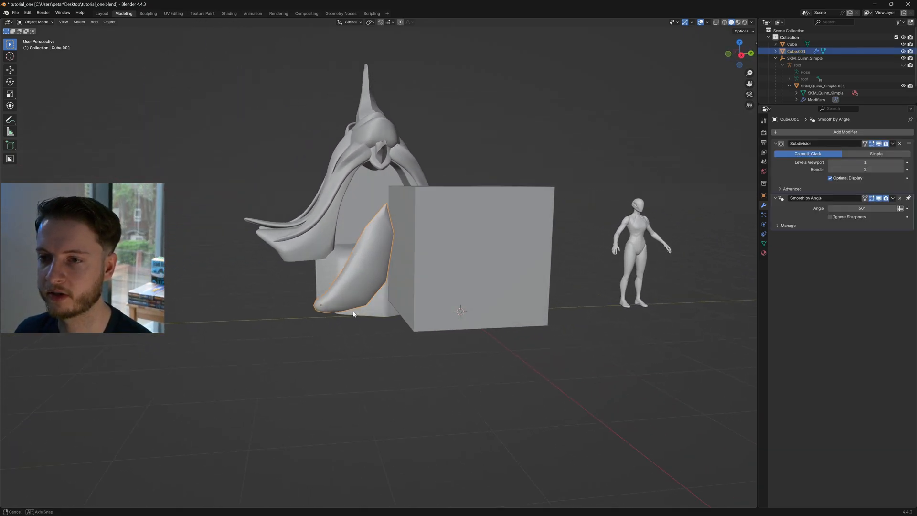
key(Tab)
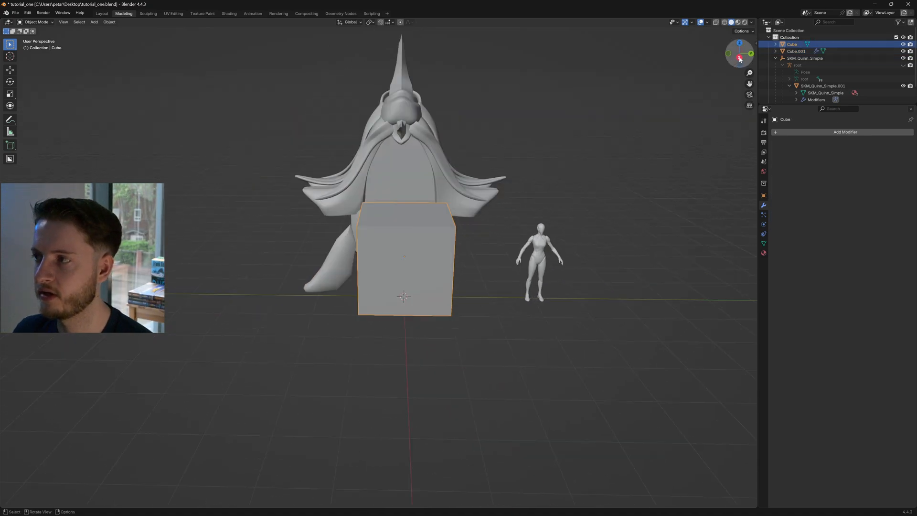
Extrude the block's top, narrow it along Y, and bevel the top edges with 3 segments into an arch
key(Tab)
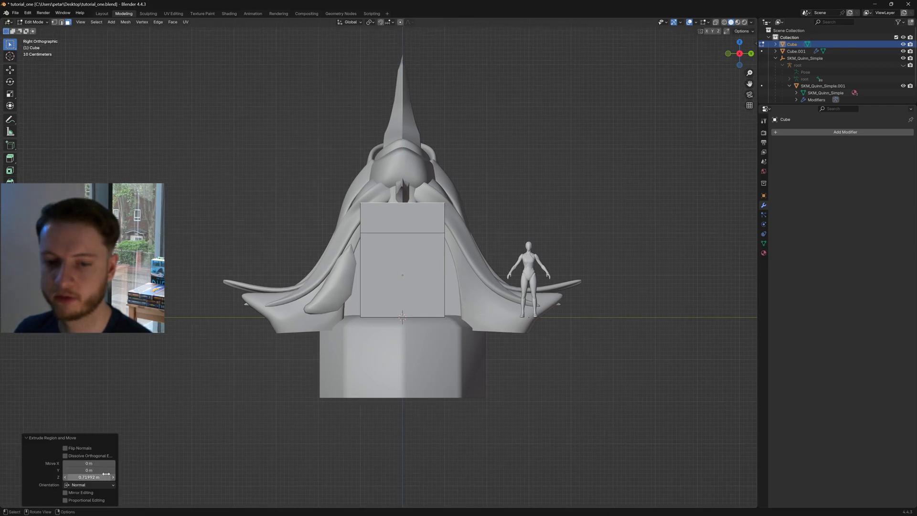
key(s)
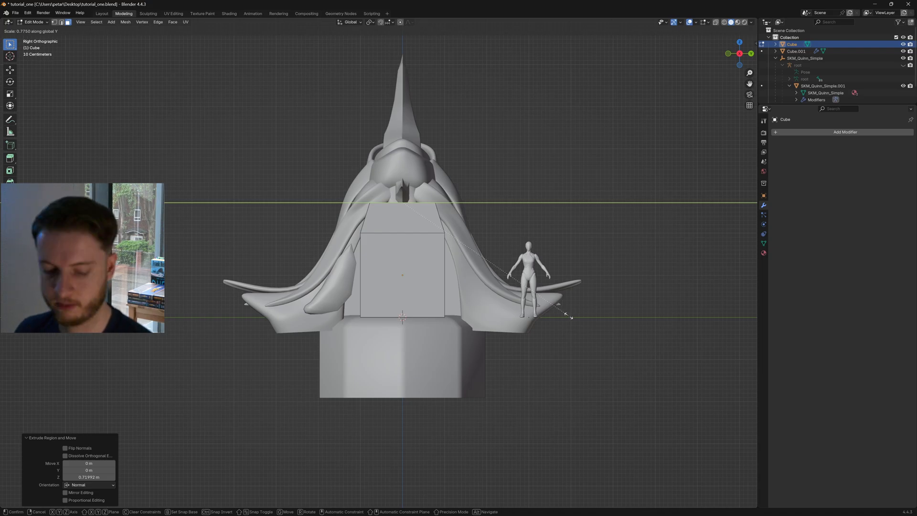
key(y)
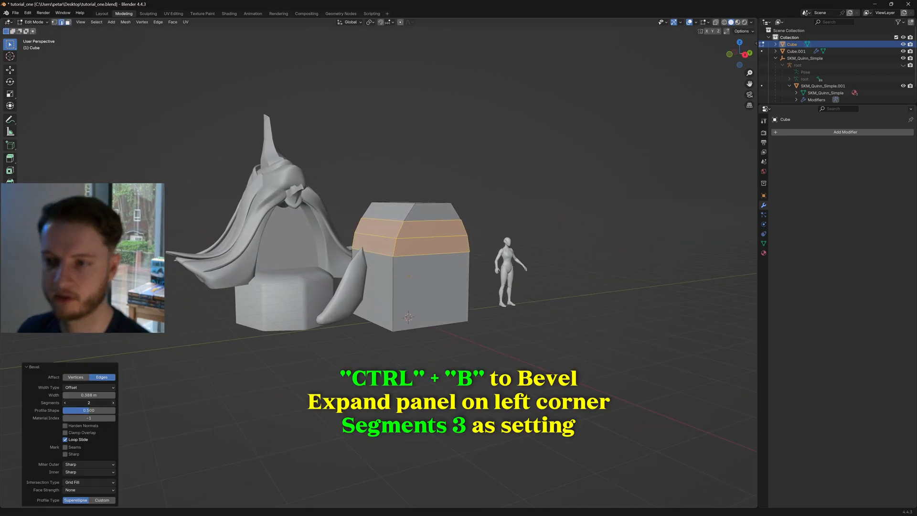
click(89, 402)
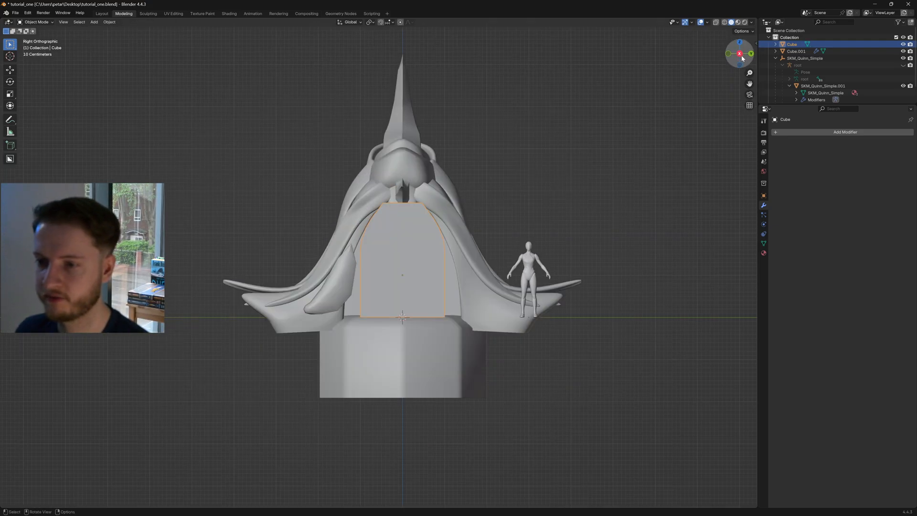
Leave Edit Mode and apply Shade Auto Smooth so the arch block gets a Smooth by Angle modifier
key(Tab)
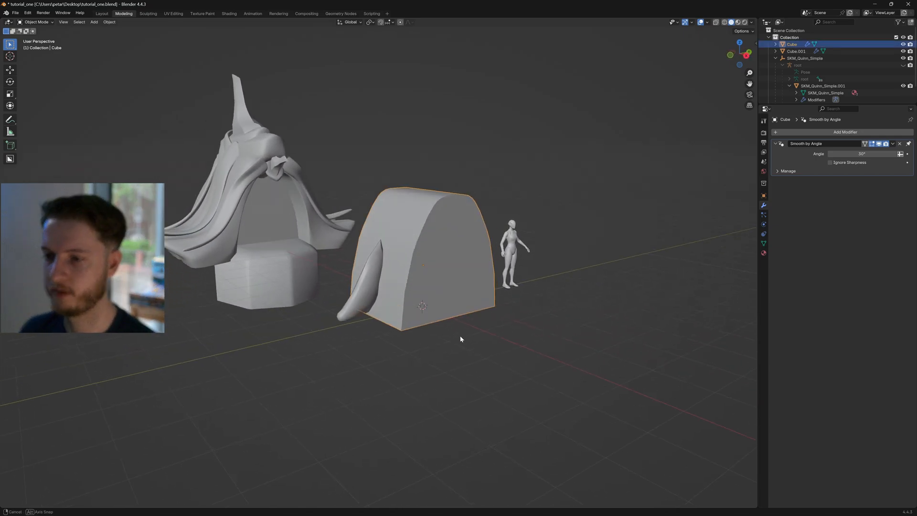
Rename the arch block to Door_Gap and the pill shape to Side_Wing_A
key(f2)
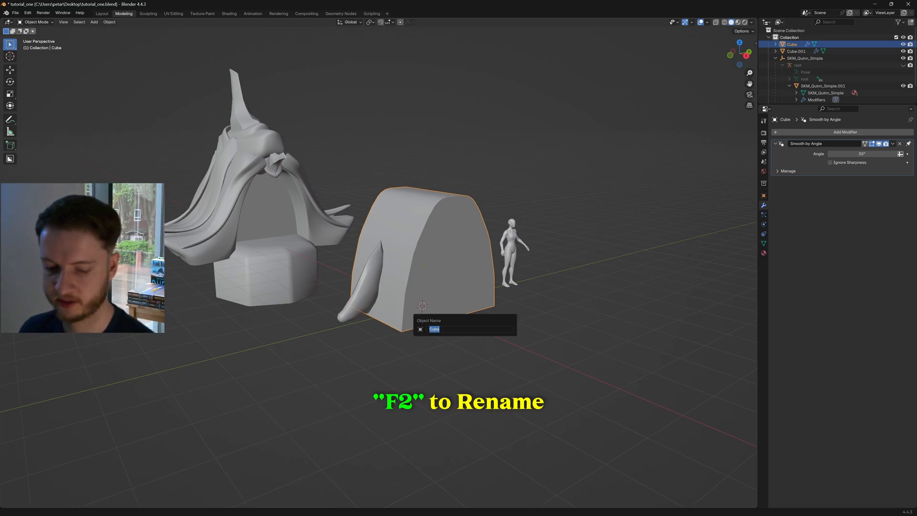
text(Do)
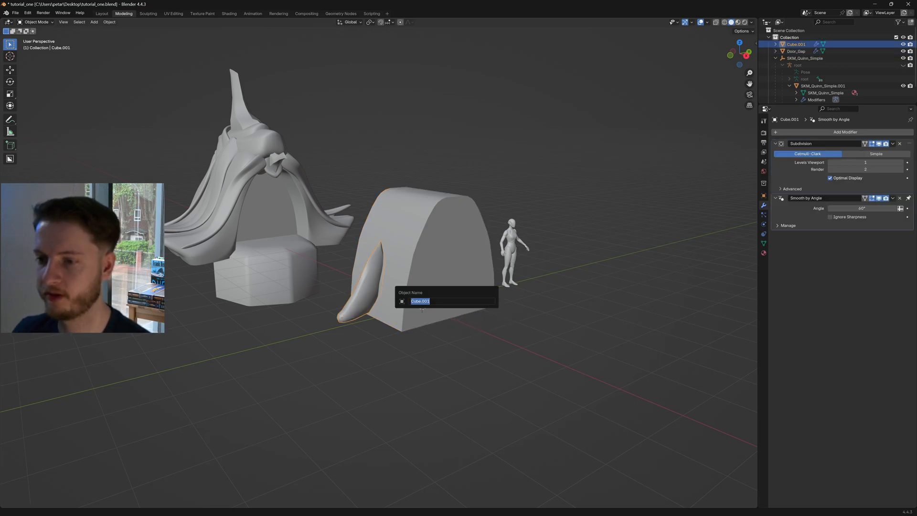
text(Side_W)
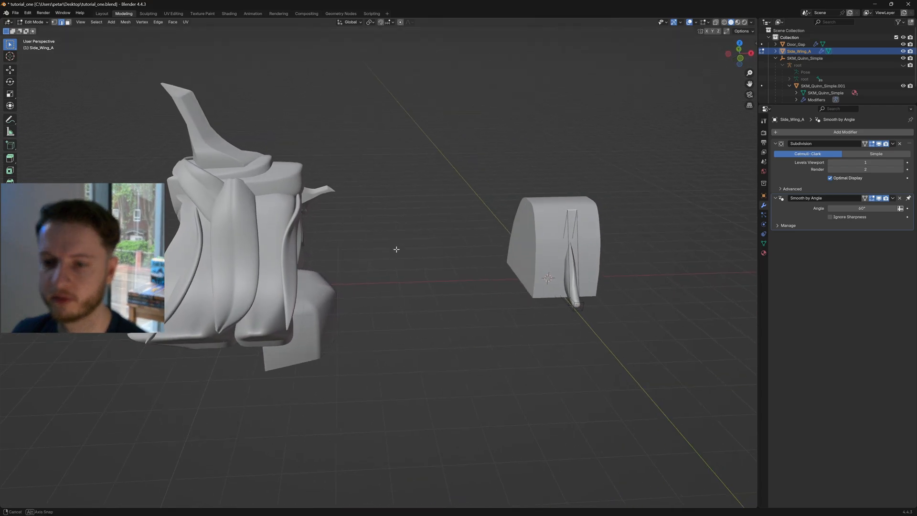
Flatten Side_Wing_A across X and lay it up along the arch, checking from the right view
drag(397, 249, 417, 329)
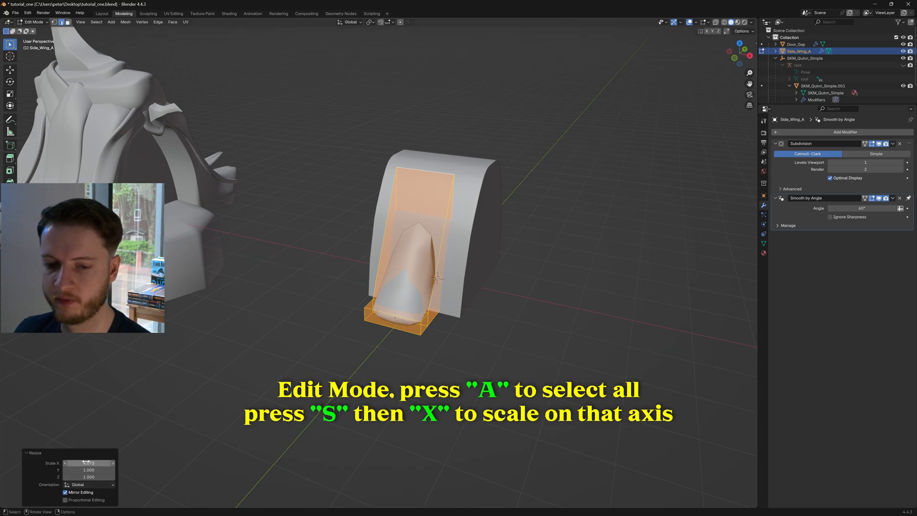
key(x)
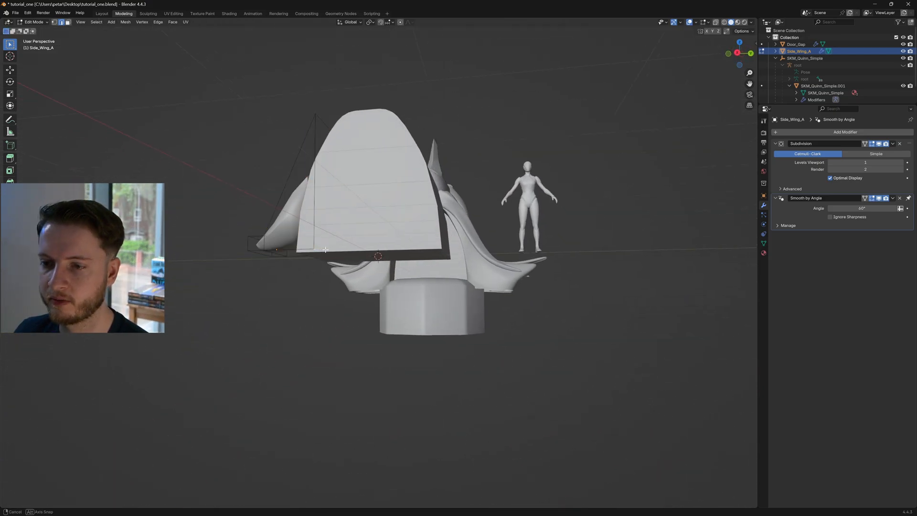
key(KP_3)
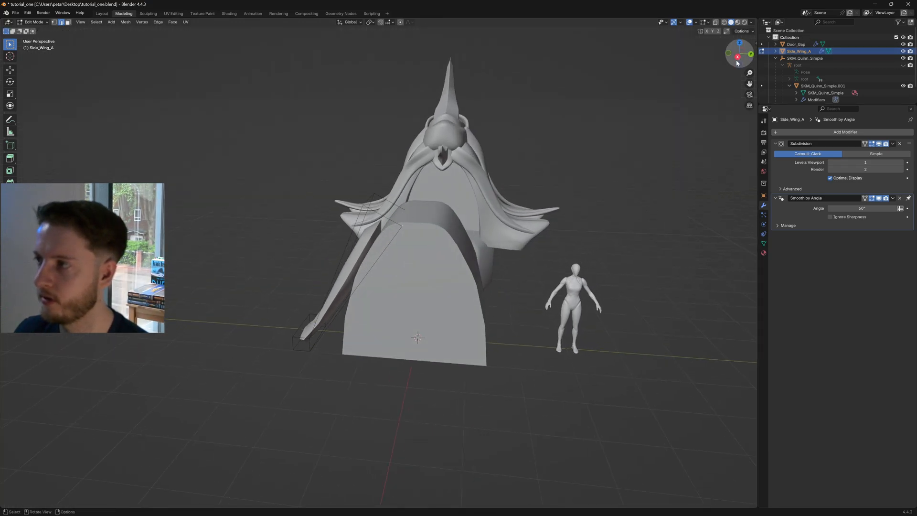
drag(418, 337, 432, 317)
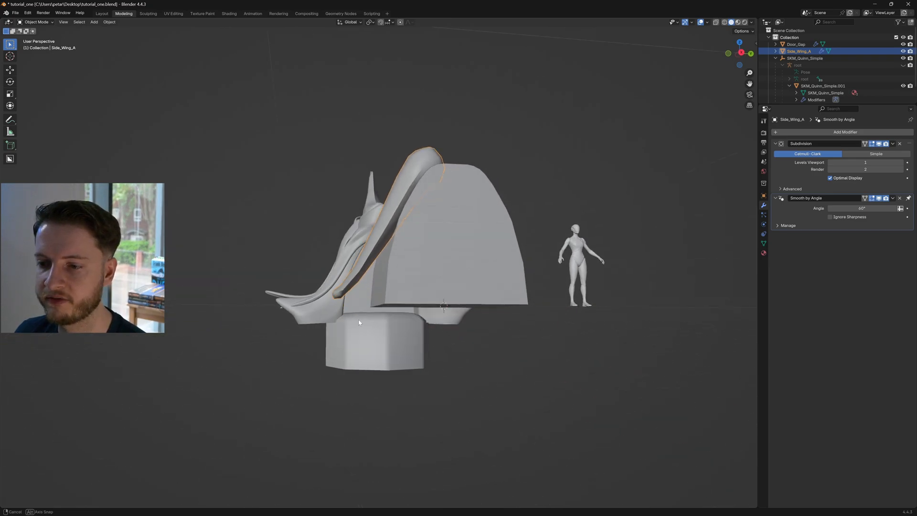
Grab and thicken the wing's vertices into a rounded ramp with a broad base sweeping up the arch
key(Tab)
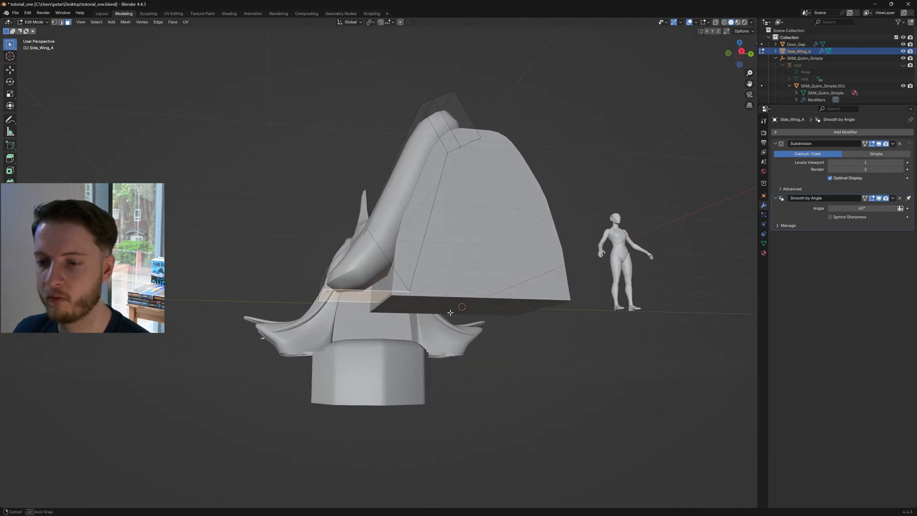
key(g)
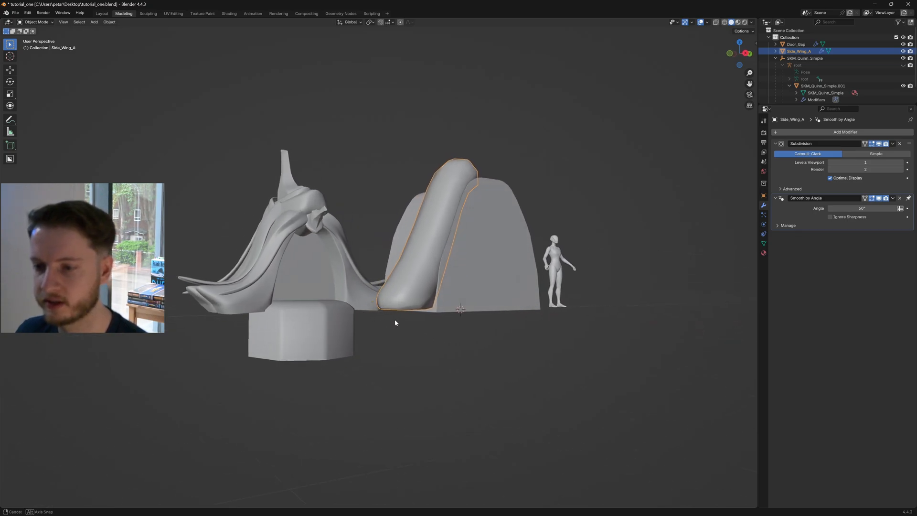
key(Tab)
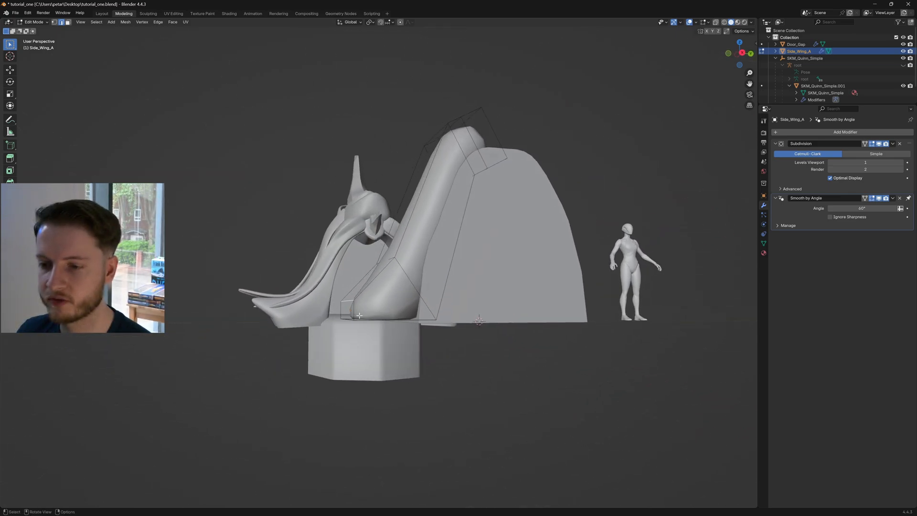
Add an edge loop along the side wing and start moving its lower end
right_click(360, 316)
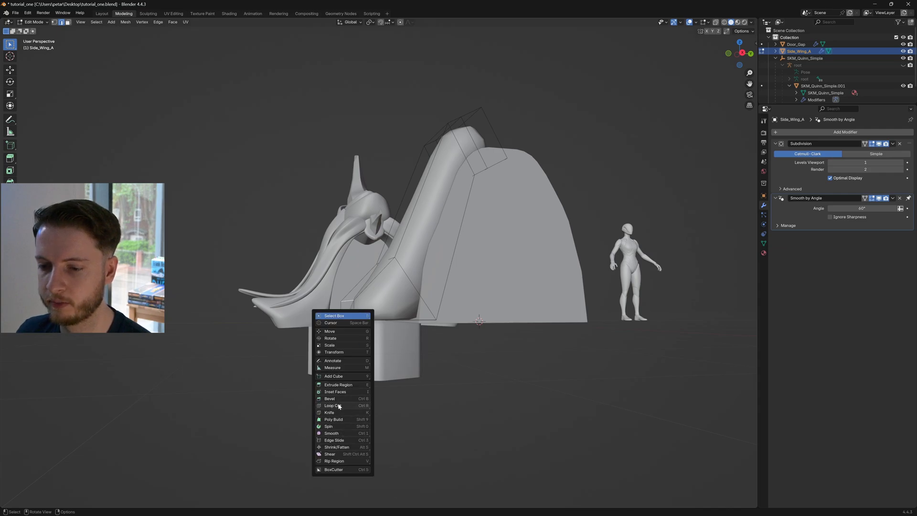
click(330, 404)
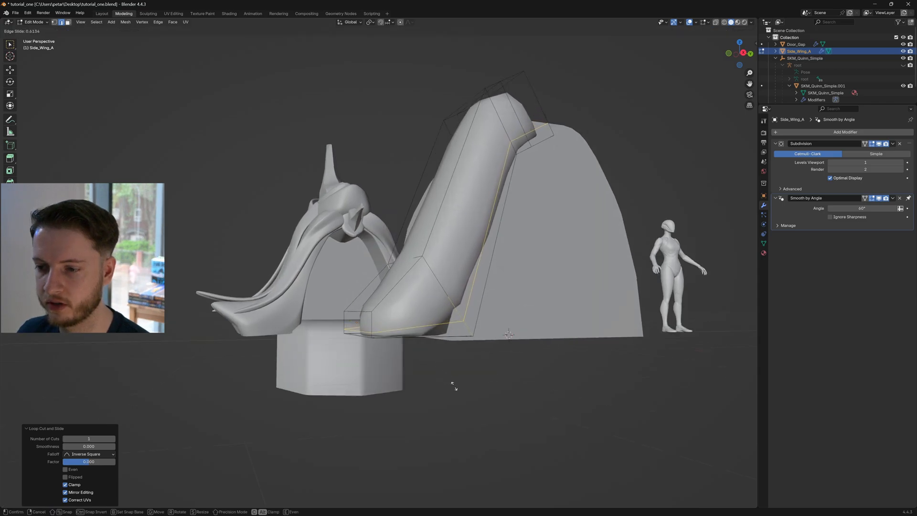
mouse_move(459, 386)
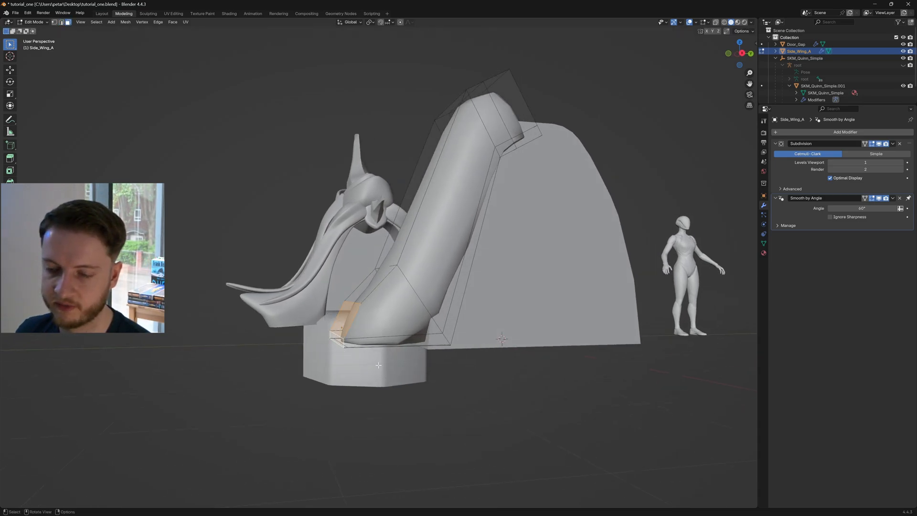
key(g)
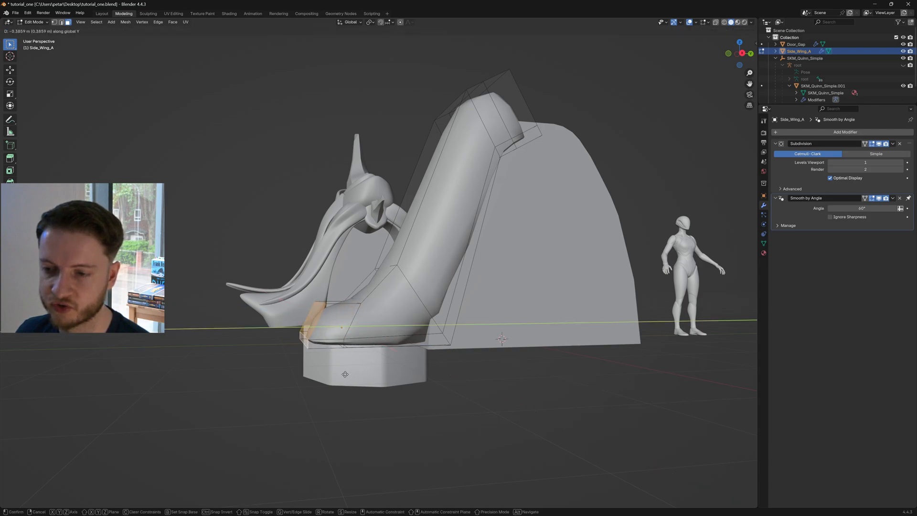
Push the wing's lower end face toward the base and scale it flat on Z along the ground
drag(345, 374, 335, 374)
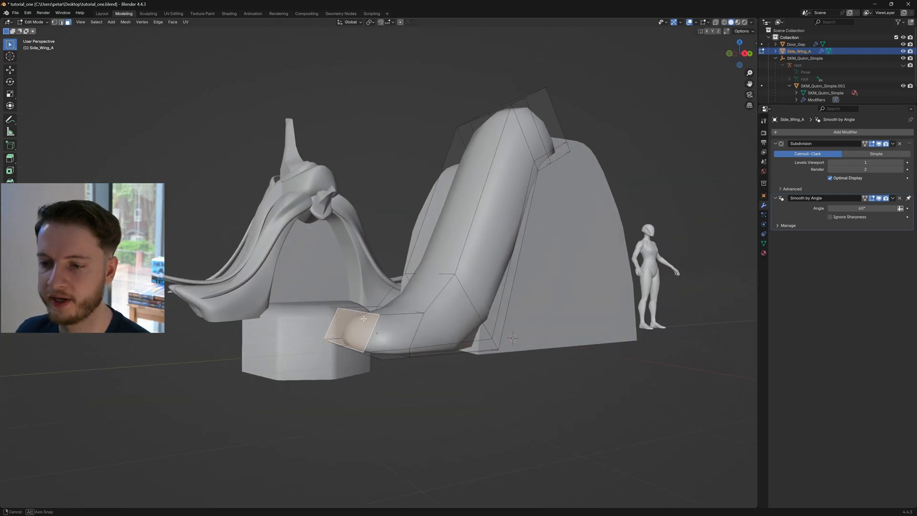
drag(364, 319, 286, 336)
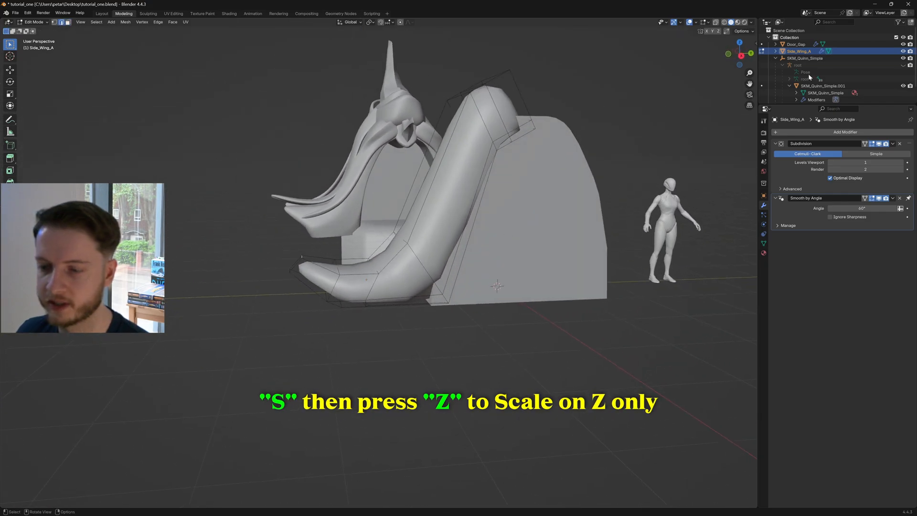
key(s)
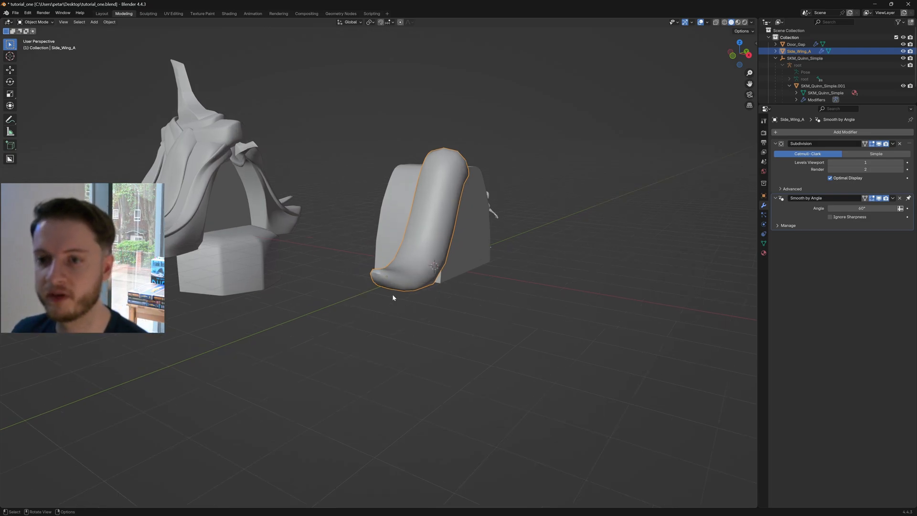
Shape the wing's foot into a flattened pointed tip matching the reference profile, previewing it smoothed
drag(410, 264, 488, 304)
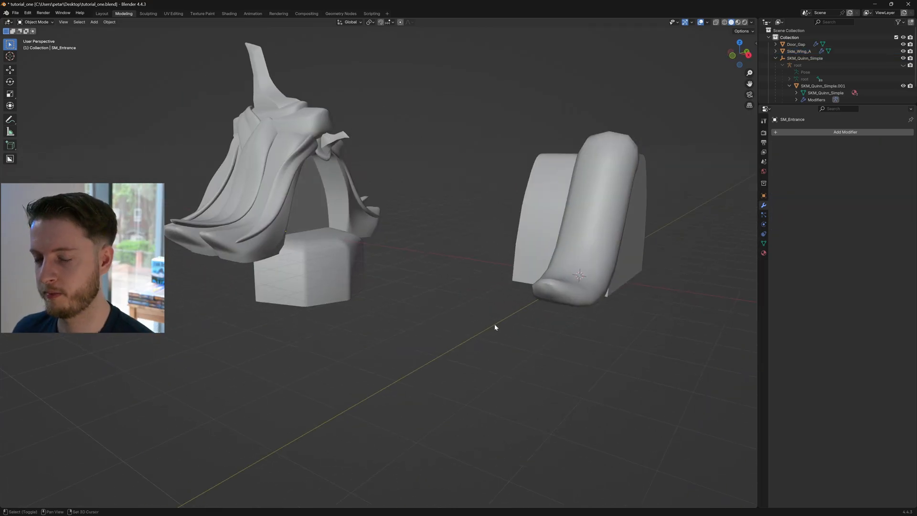
mouse_move(548, 335)
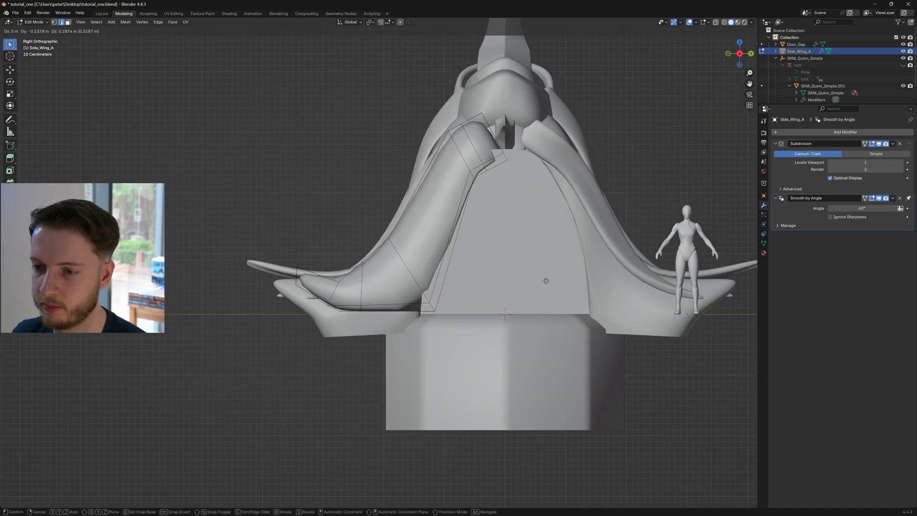
mouse_move(457, 271)
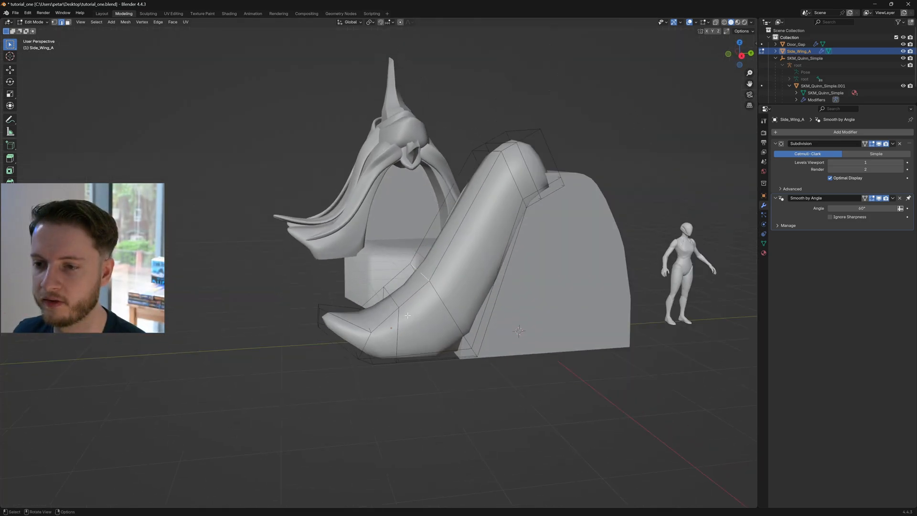
key(Tab)
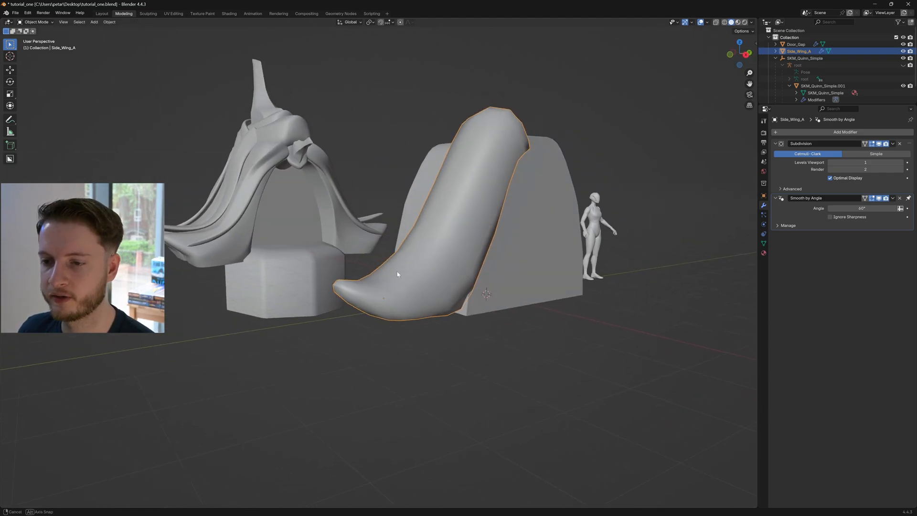
key(Tab)
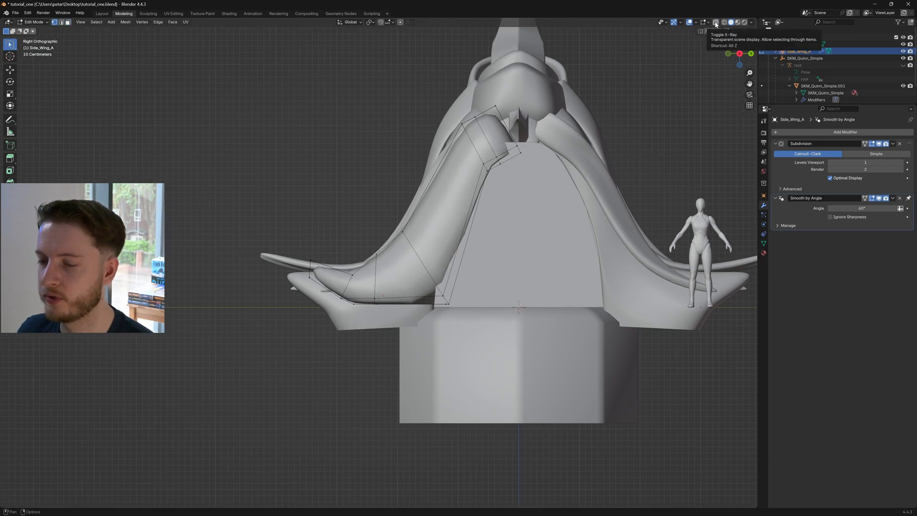
With X-Ray on, move the wing's outer tip vertices further out and up to meet the reference wing's end
click(714, 22)
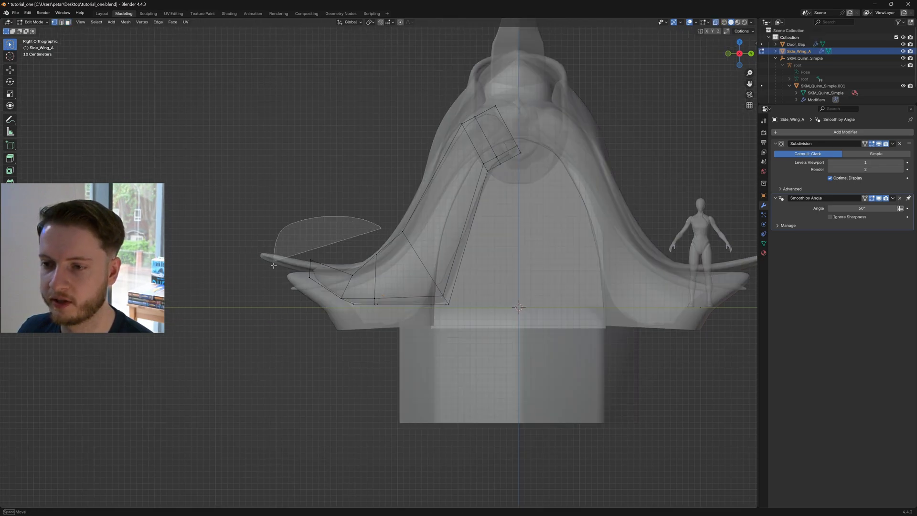
click(345, 278)
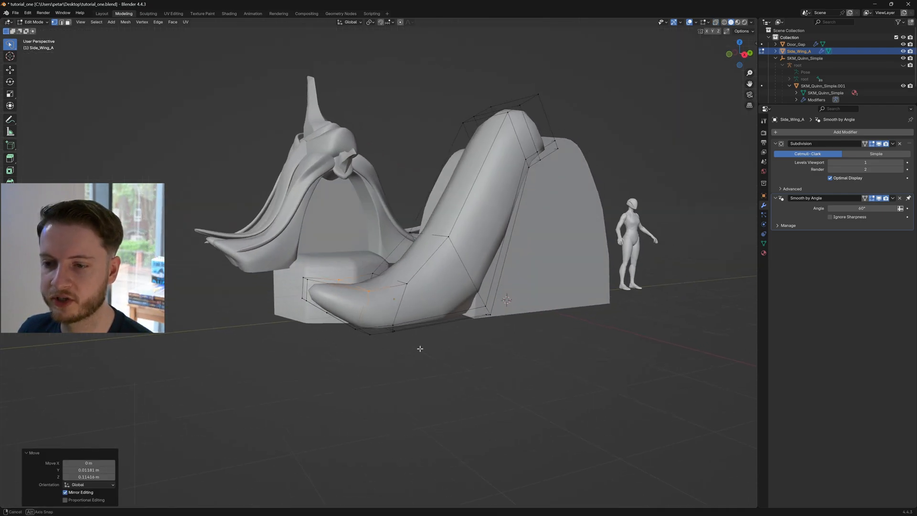
key(Tab)
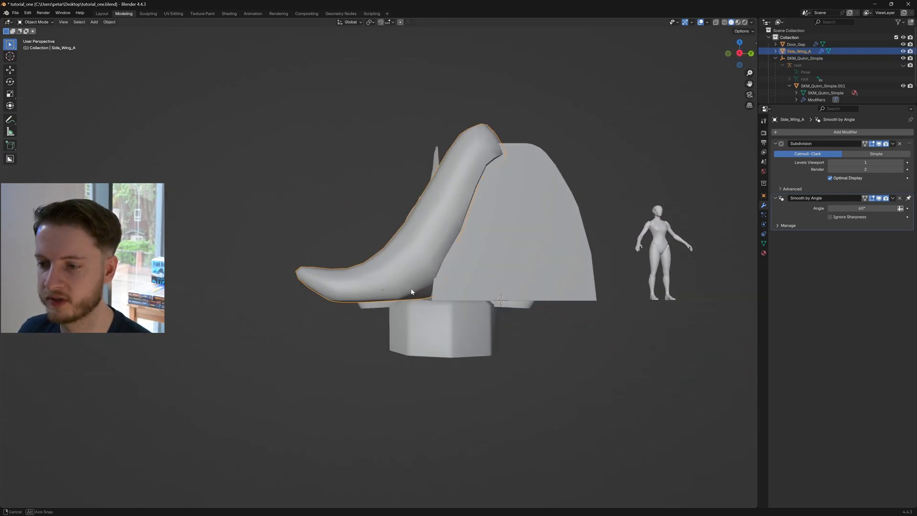
Push the wing's bottom below the ground plane and apply its Subdivision modifier
key(Tab)
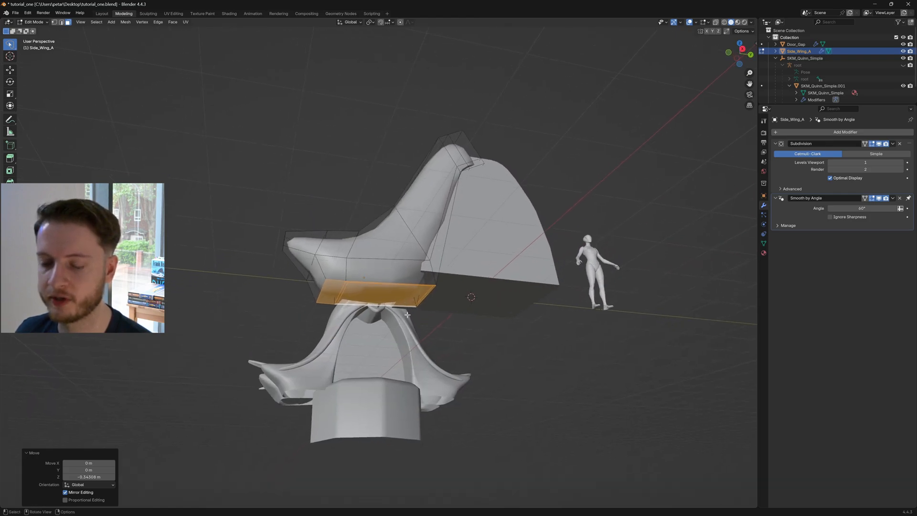
key(x)
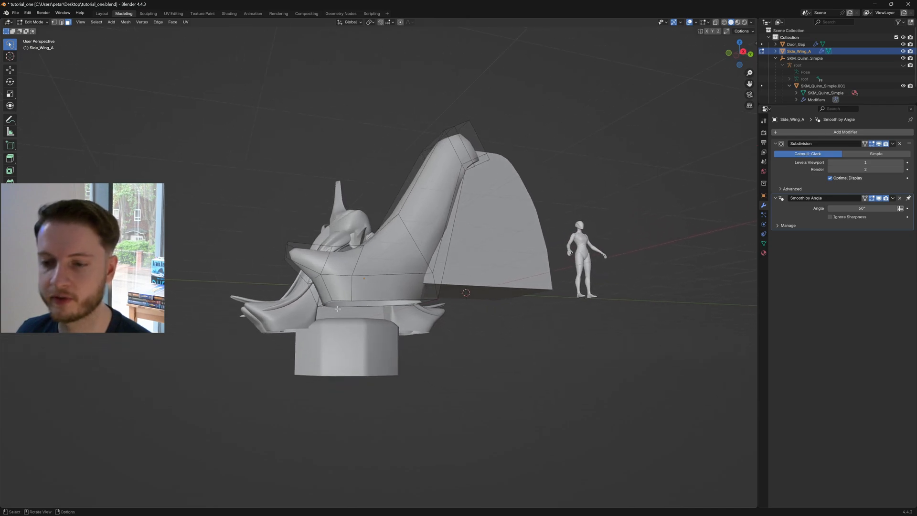
key(Tab)
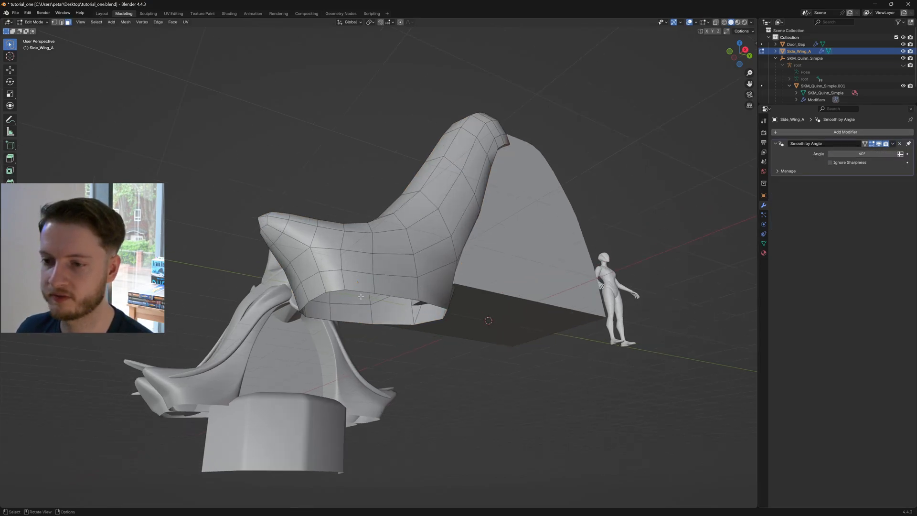
Triangulate the wing's bottom face via F3 'tria' search, then leave Edit Mode to view the sealed base
click(368, 307)
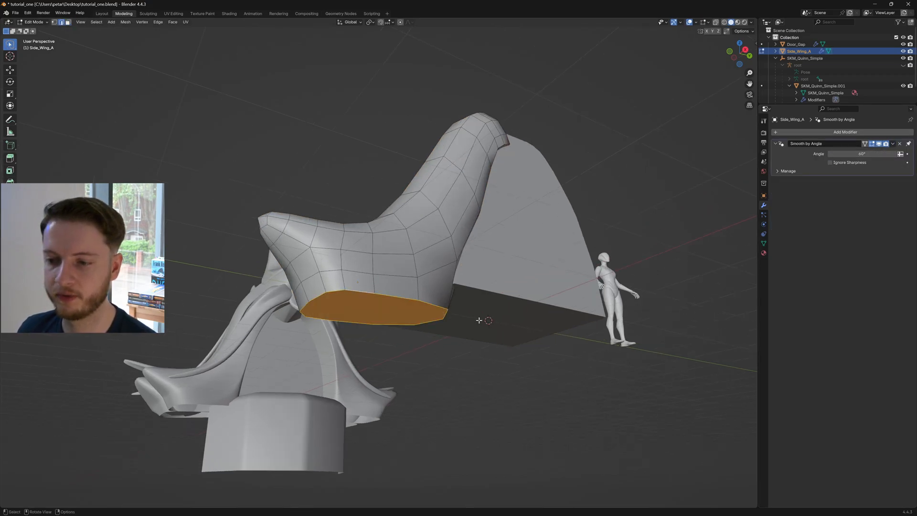
text(tria)
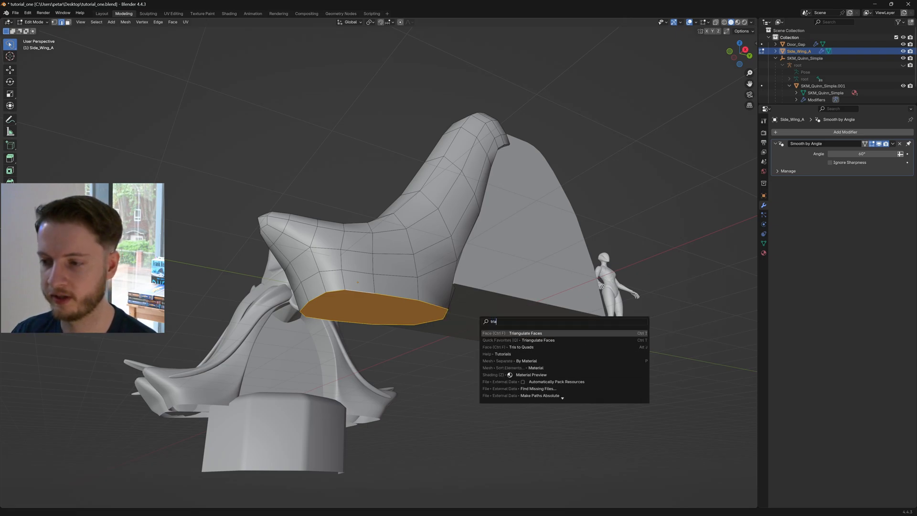
click(525, 332)
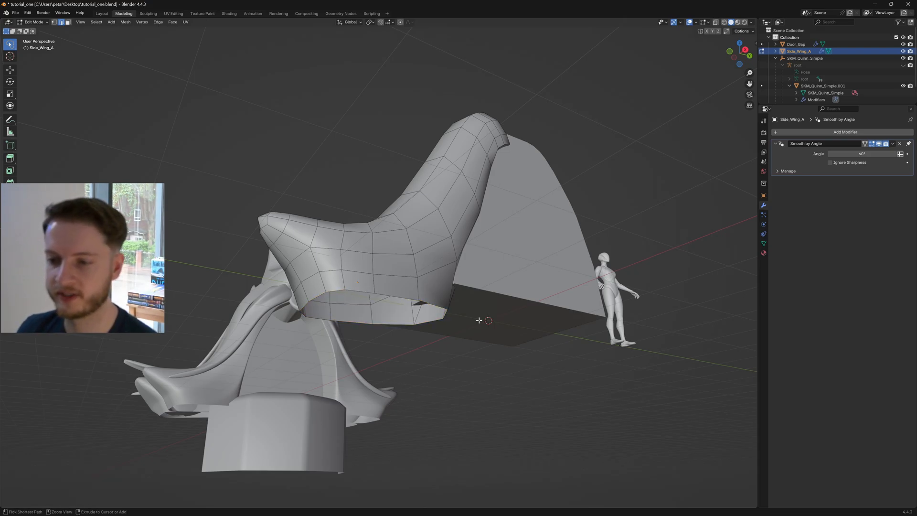
click(845, 132)
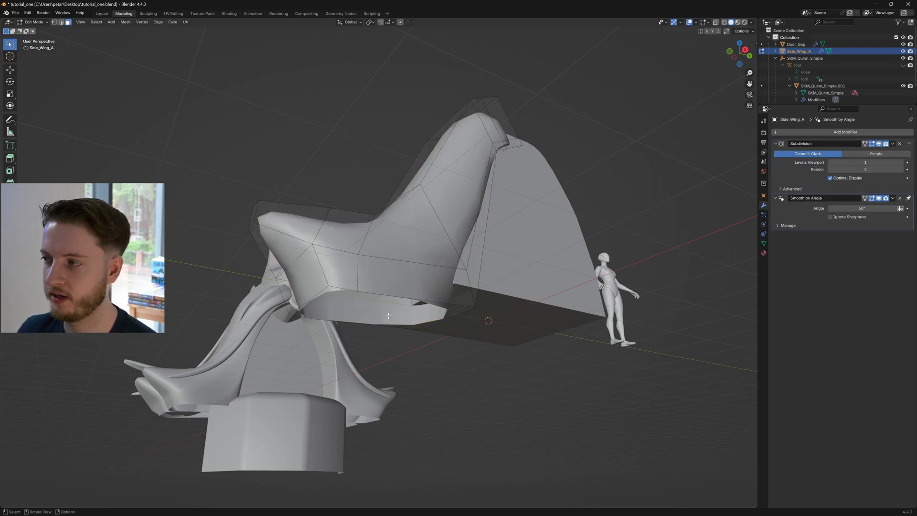
key(Tab)
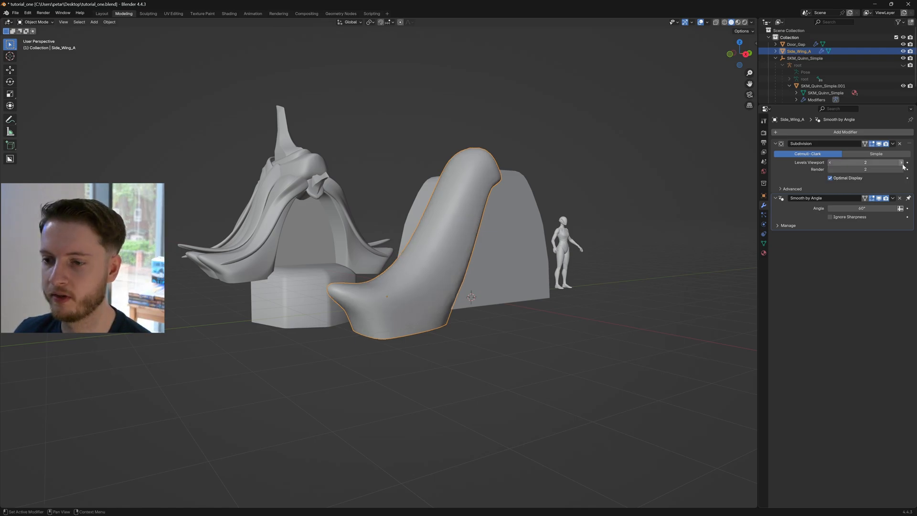
mouse_move(865, 163)
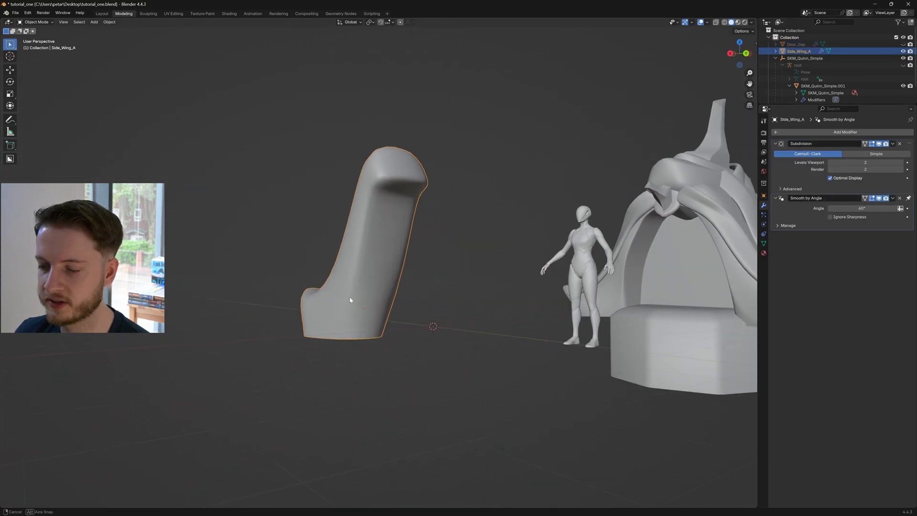
Return to Edit Mode on Side_Wing_A after setting viewport subdivision level 2
key(Tab)
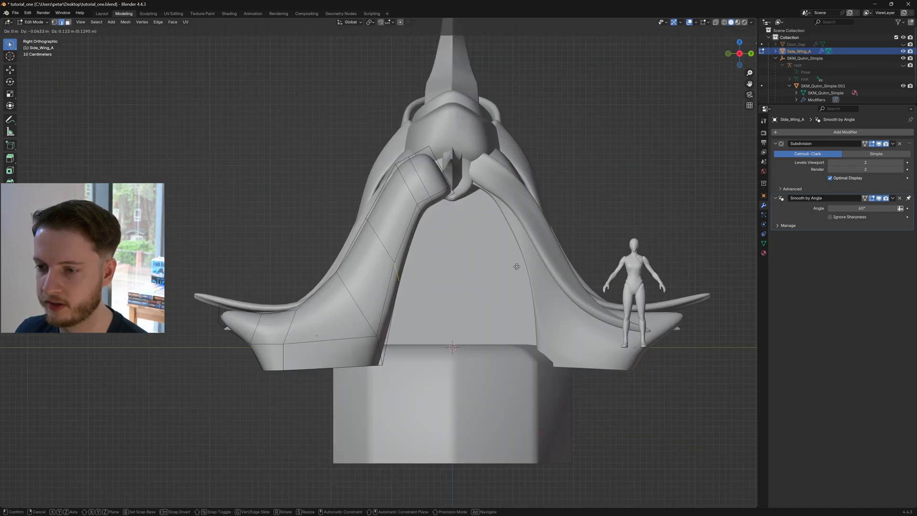
Edge-slide selected loops on Side_Wing_A to match the reference gateway's curved wing
click(471, 256)
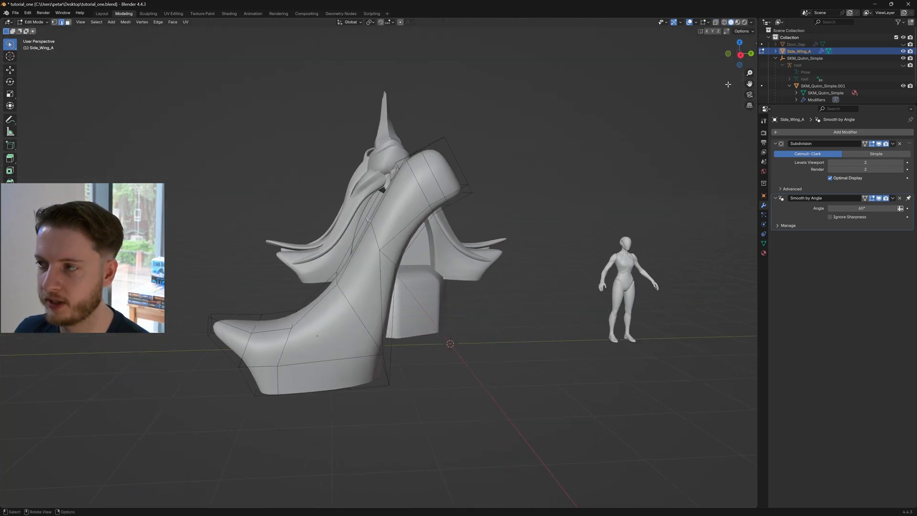
key(3)
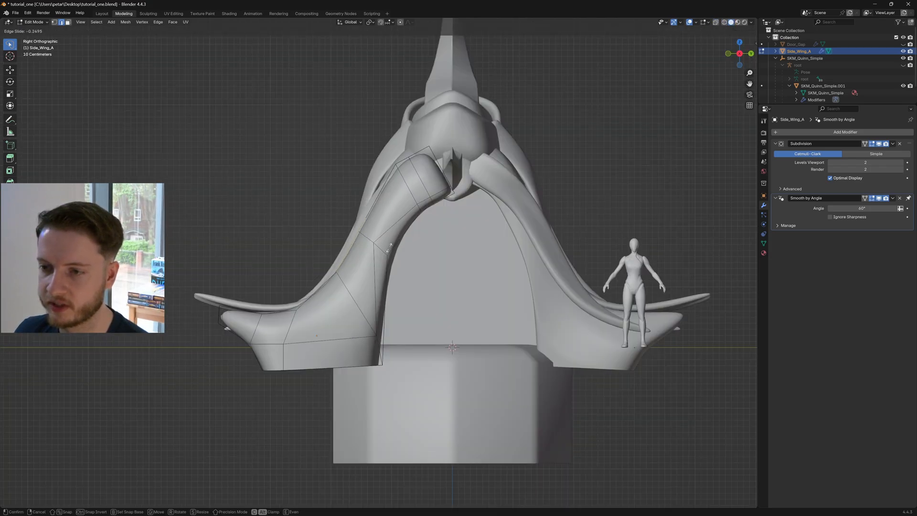
click(435, 267)
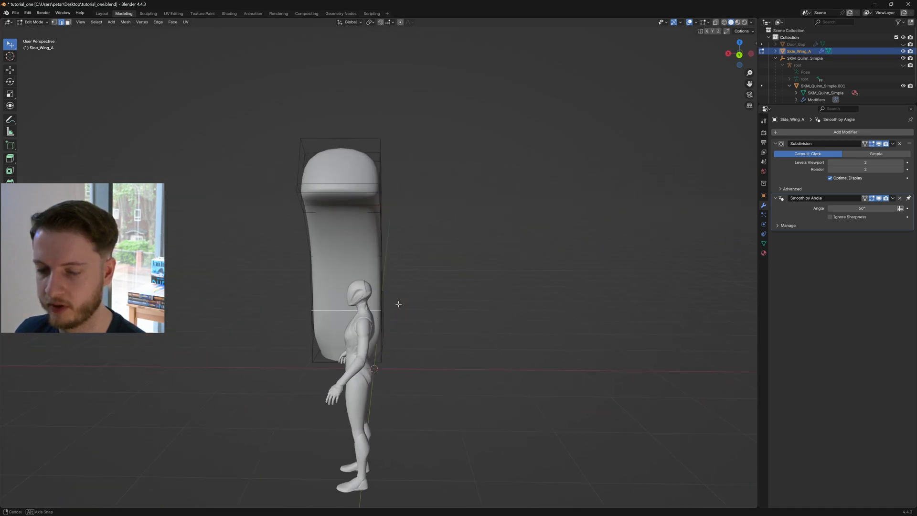
key(g)
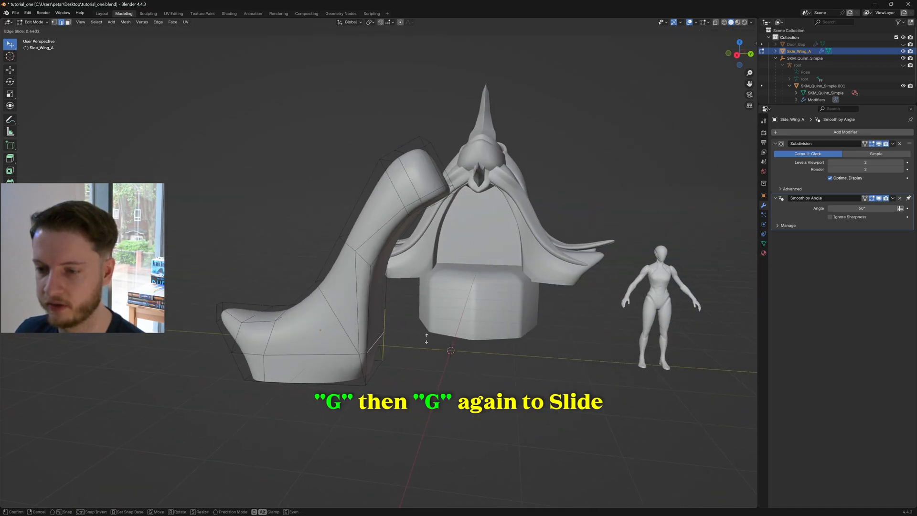